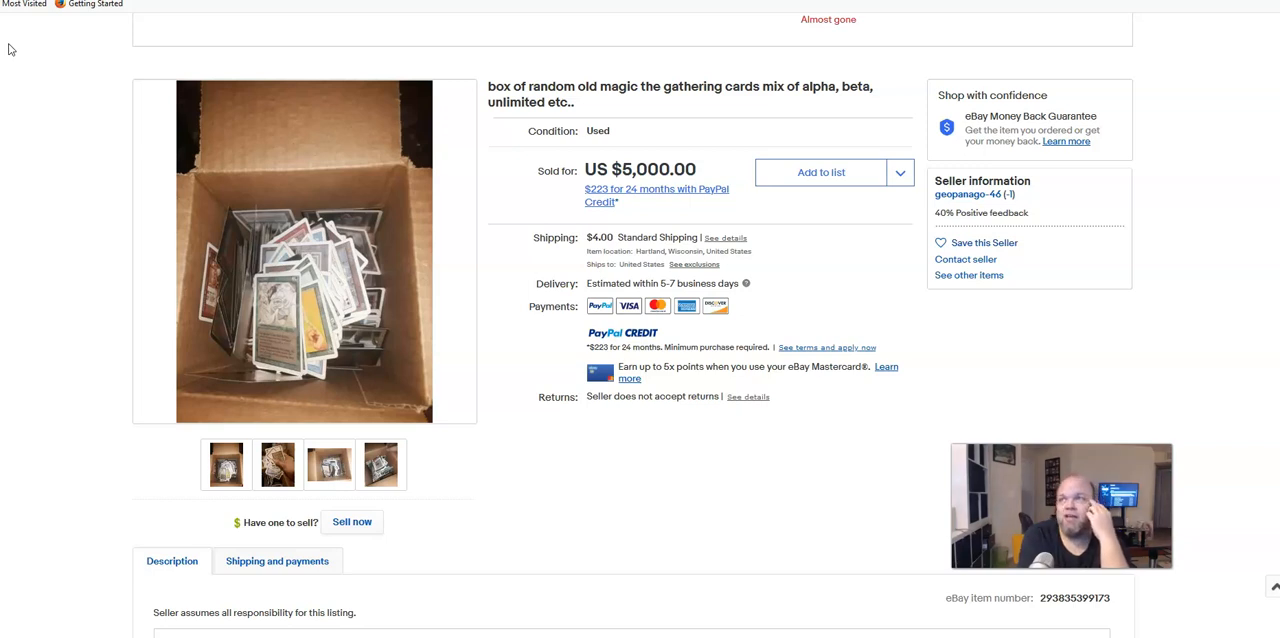
mouse_move(641, 501)
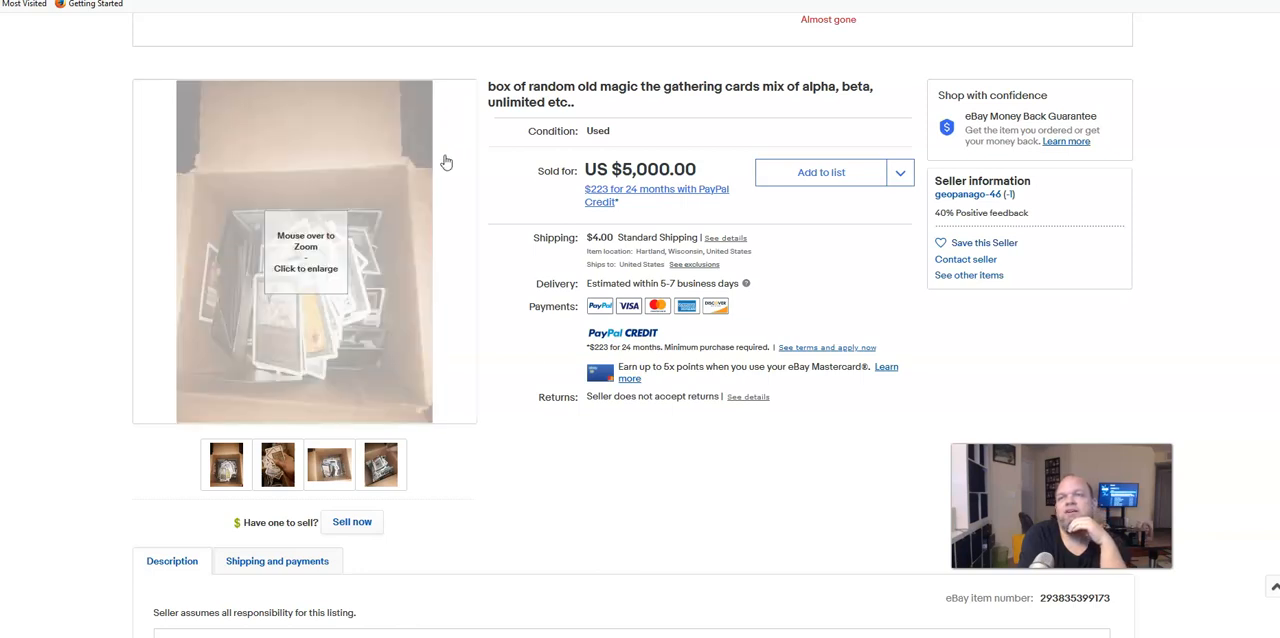
mouse_move(307, 340)
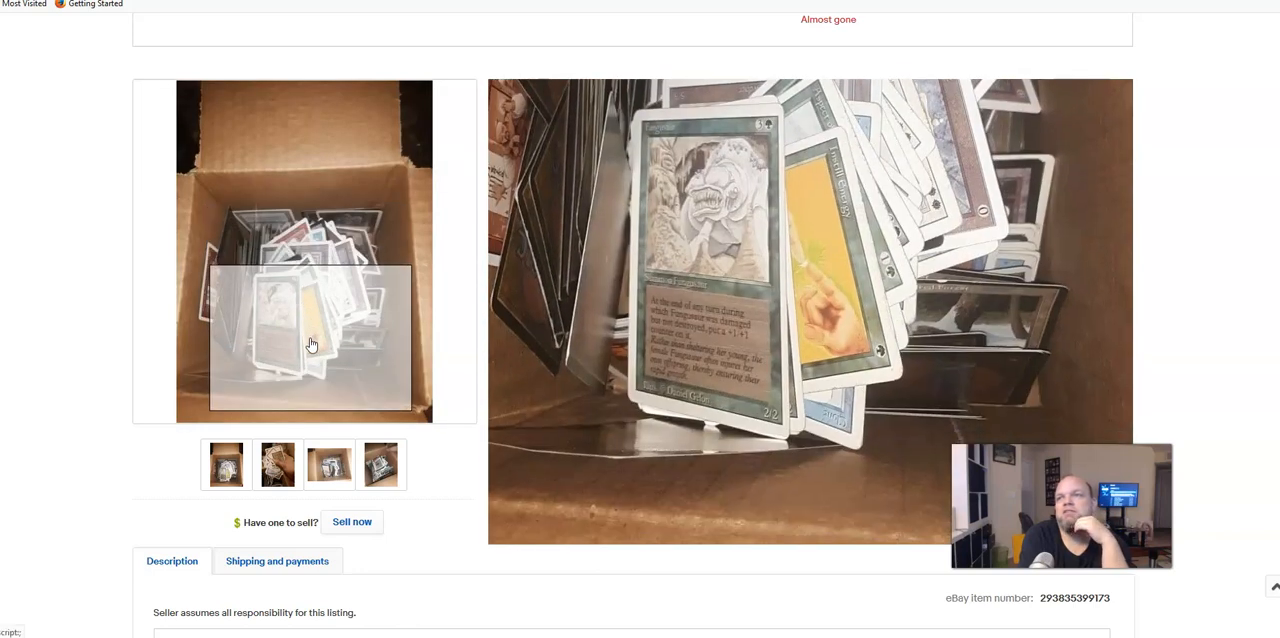
mouse_move(311, 345)
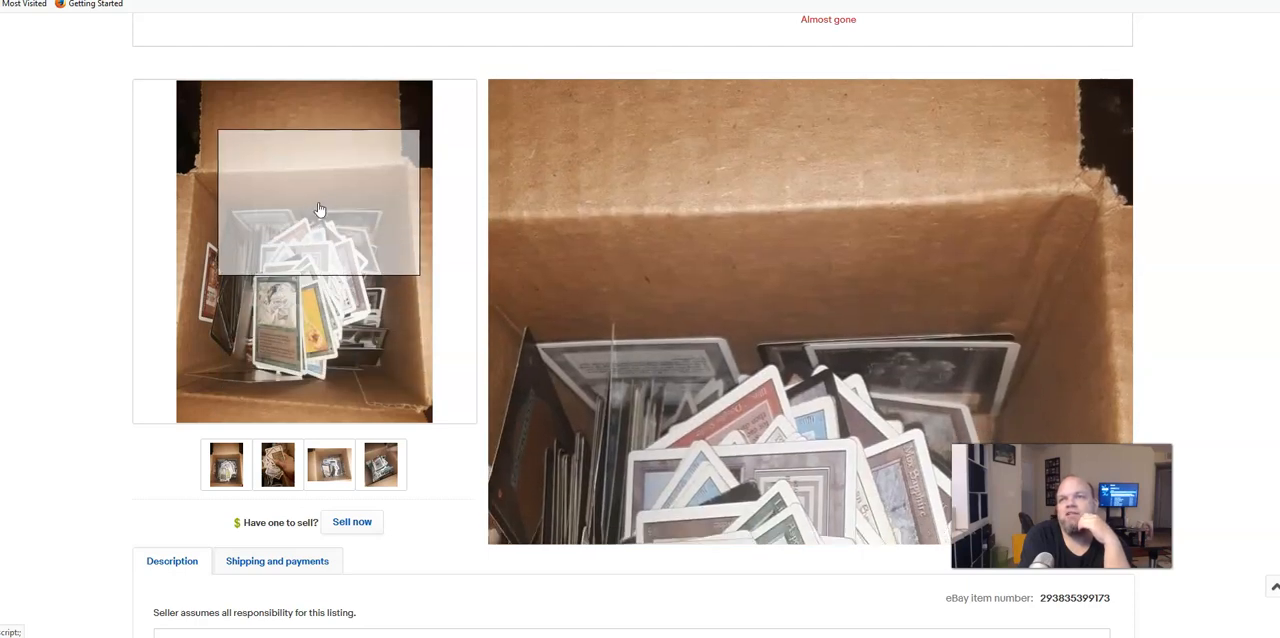
Step: Browse the card-box photos: cards in hand, the first box photo, then the third photo
left_click(278, 464)
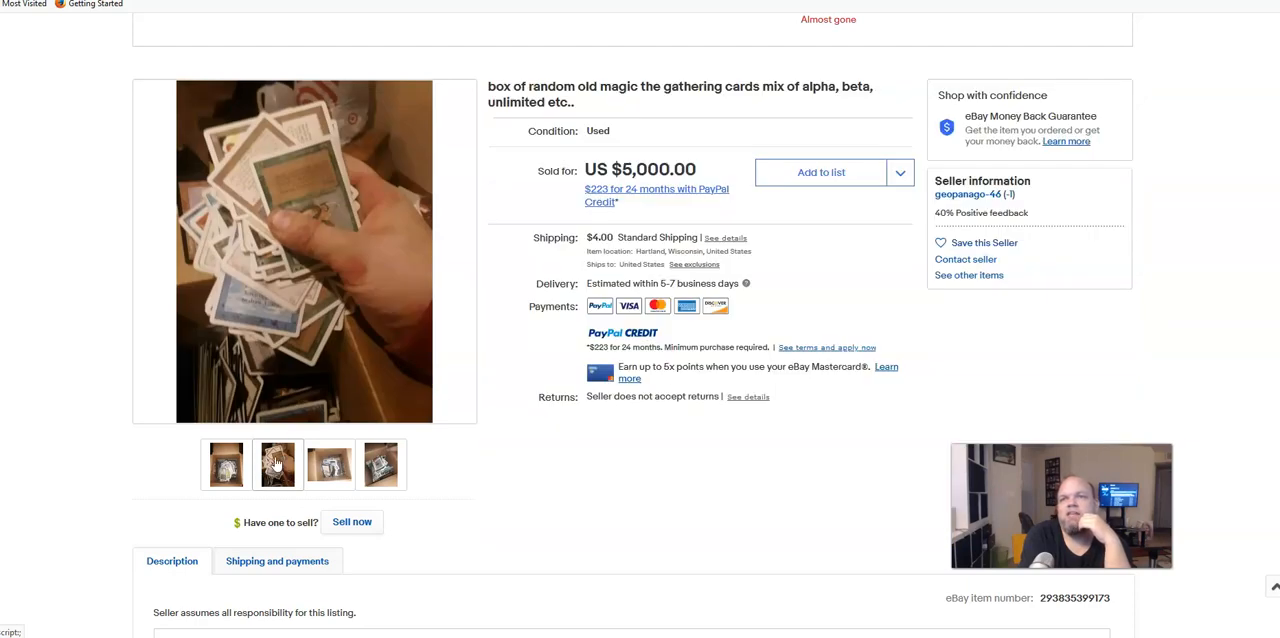
left_click(277, 464)
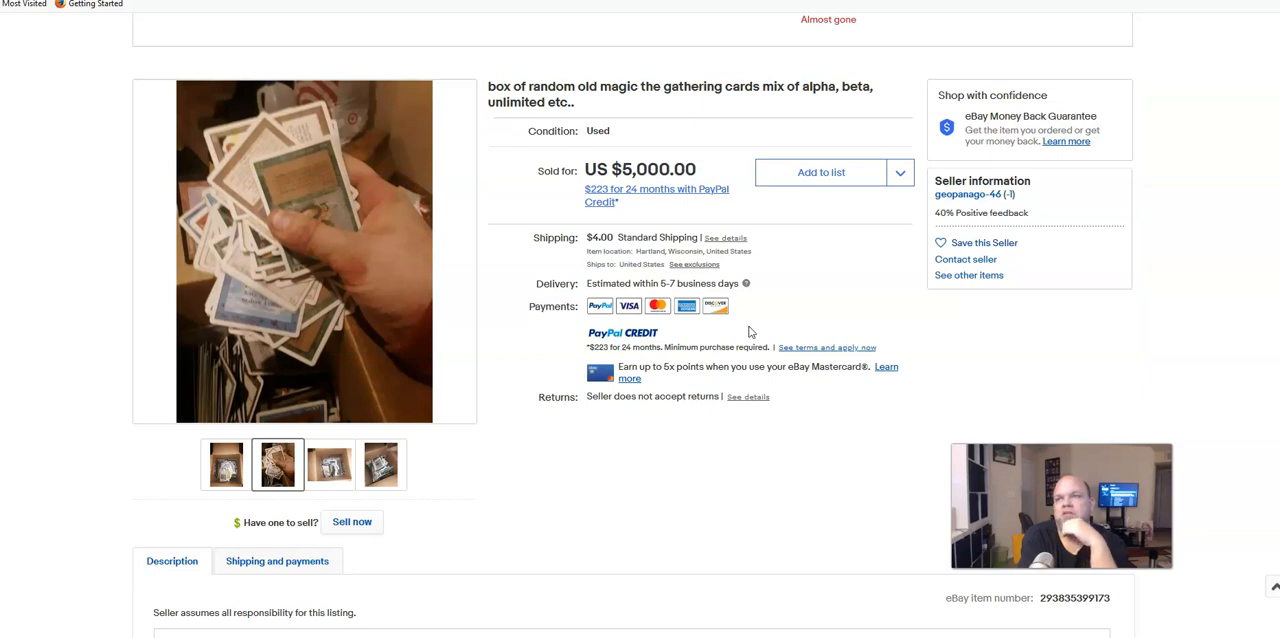
mouse_move(305, 253)
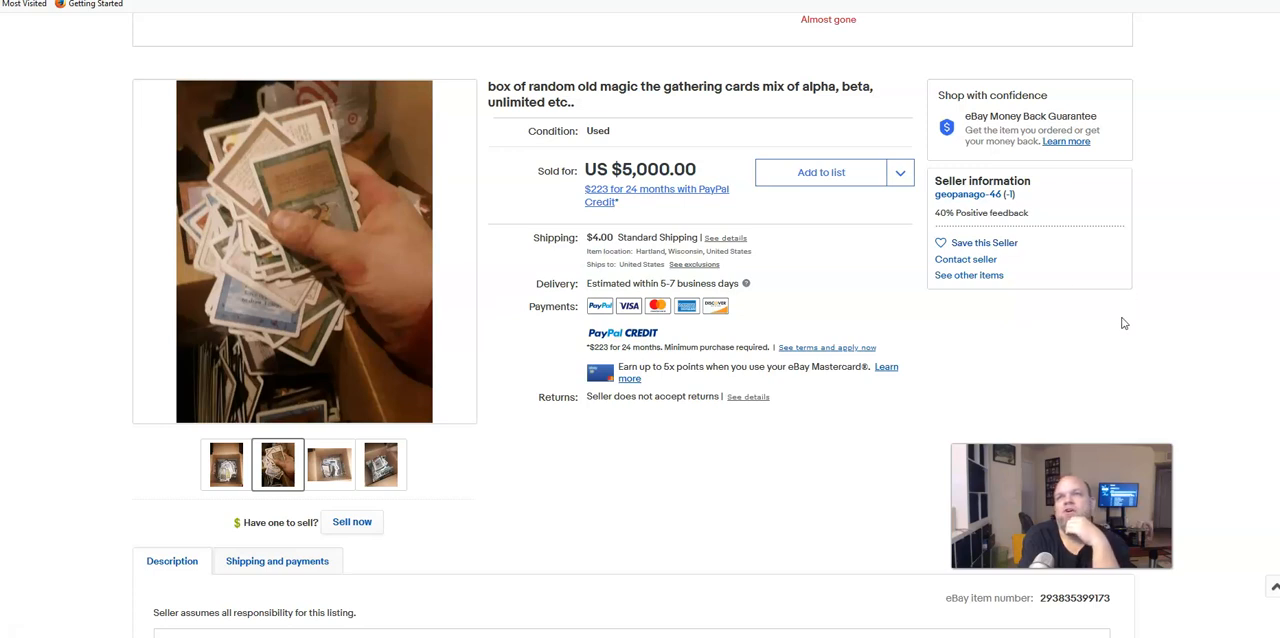
mouse_move(1114, 329)
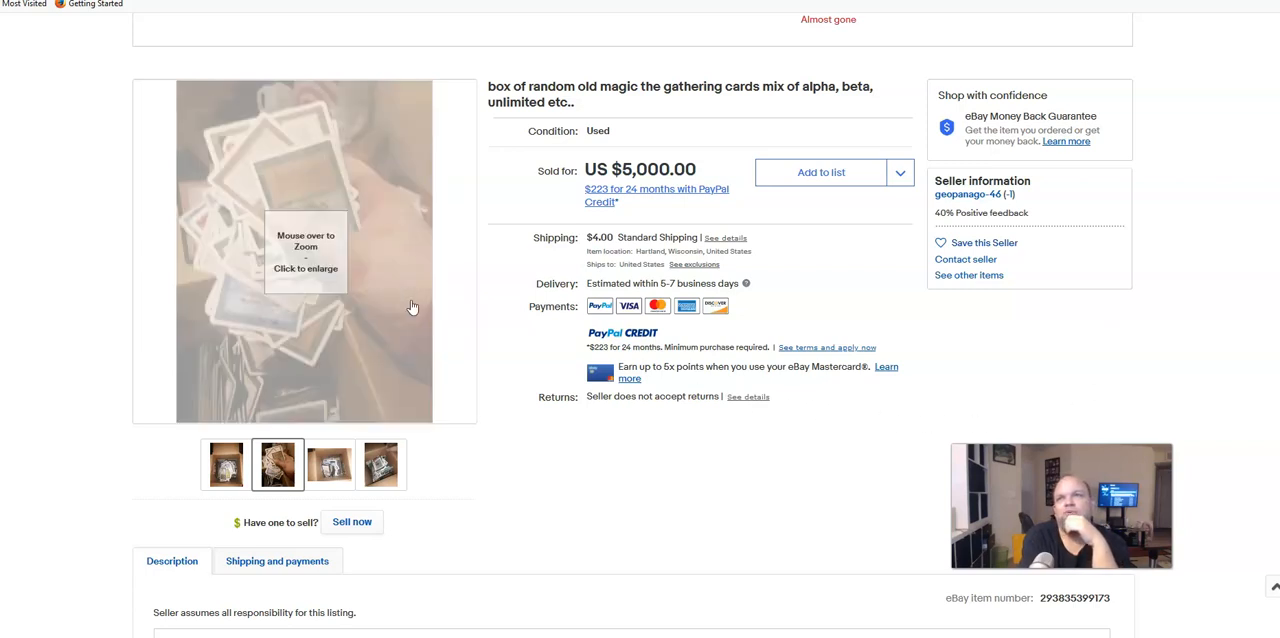
left_click(224, 463)
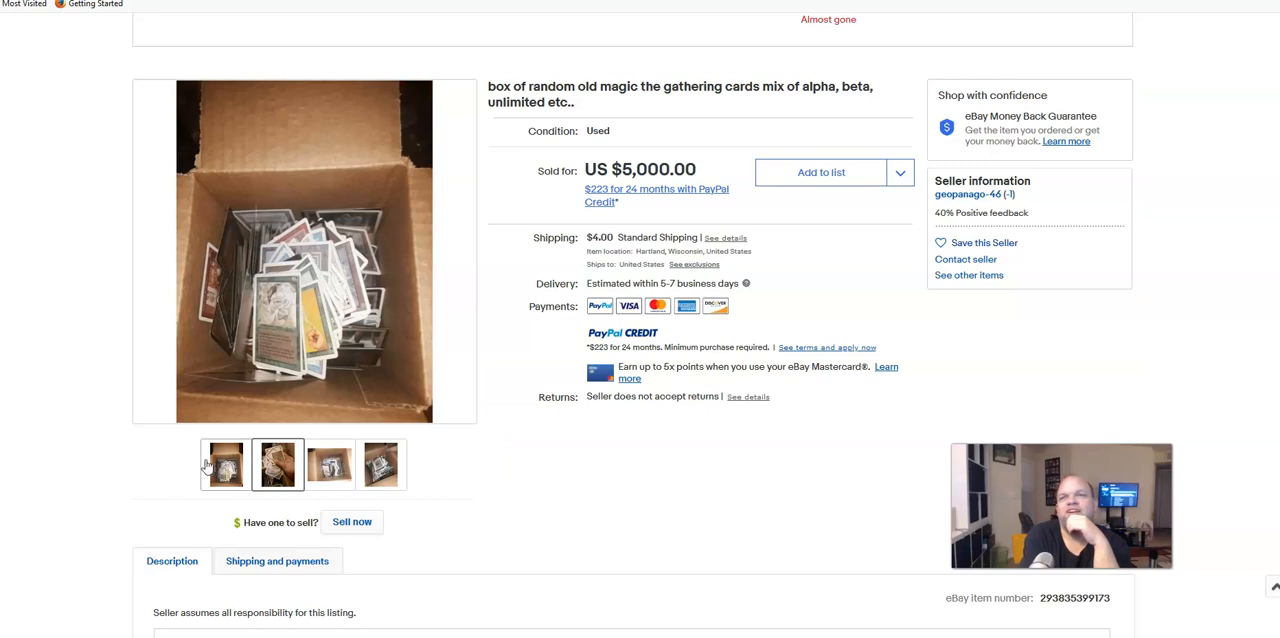
left_click(224, 464)
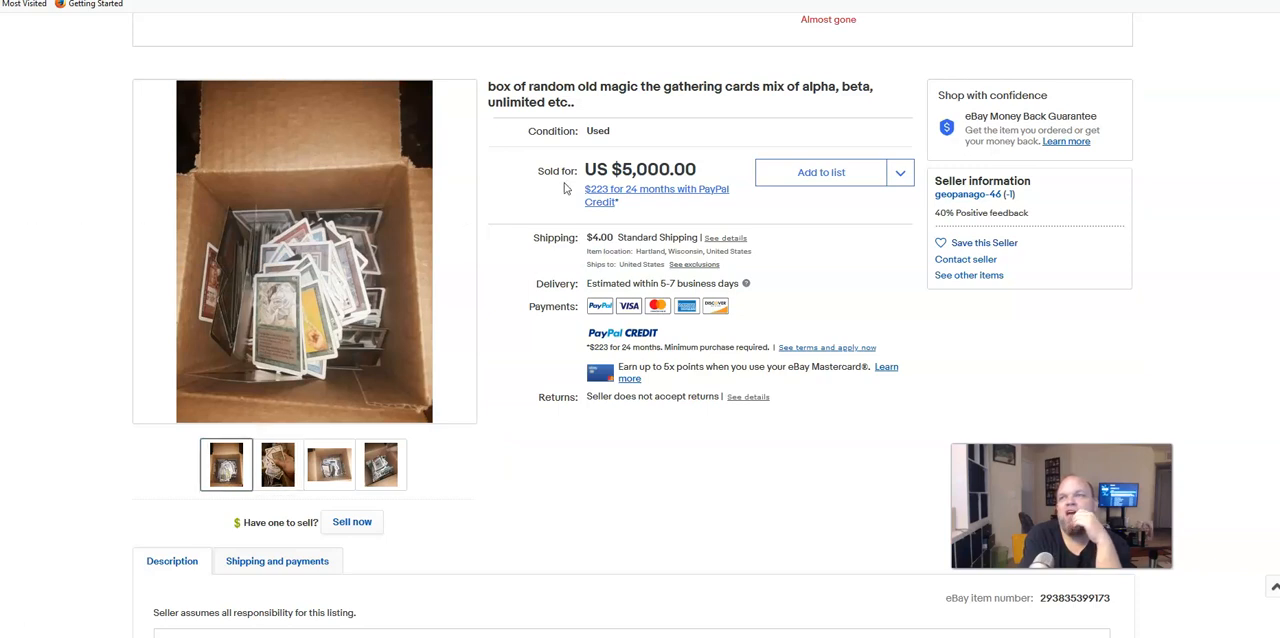
mouse_move(287, 255)
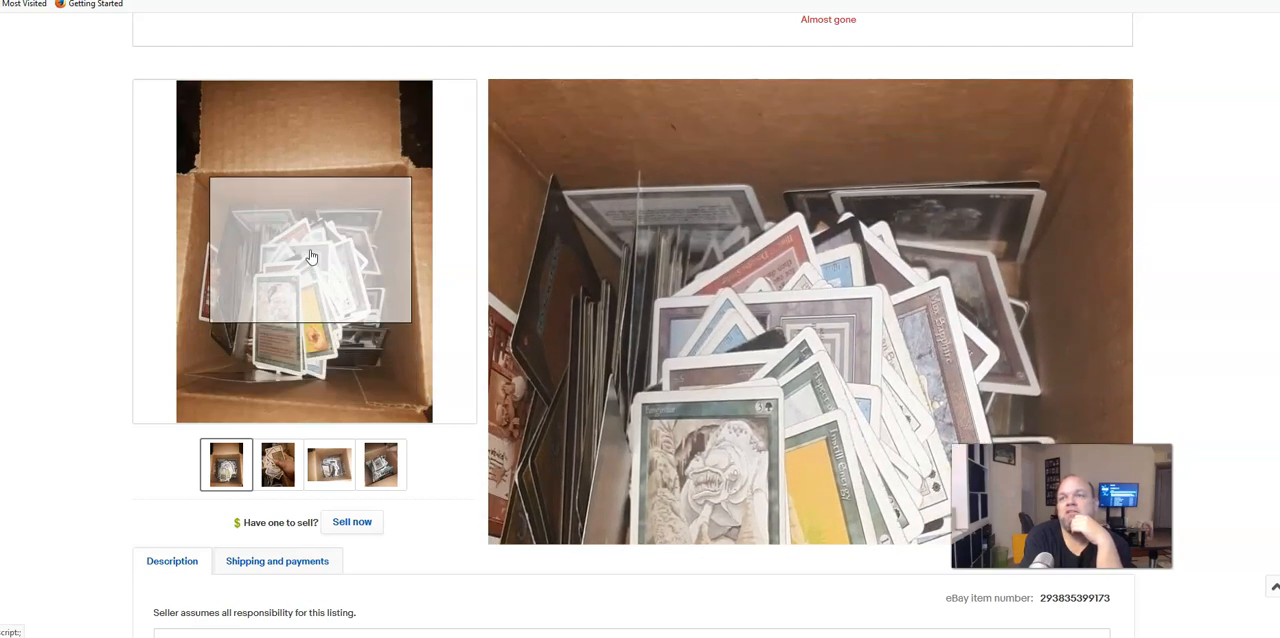
left_click(329, 464)
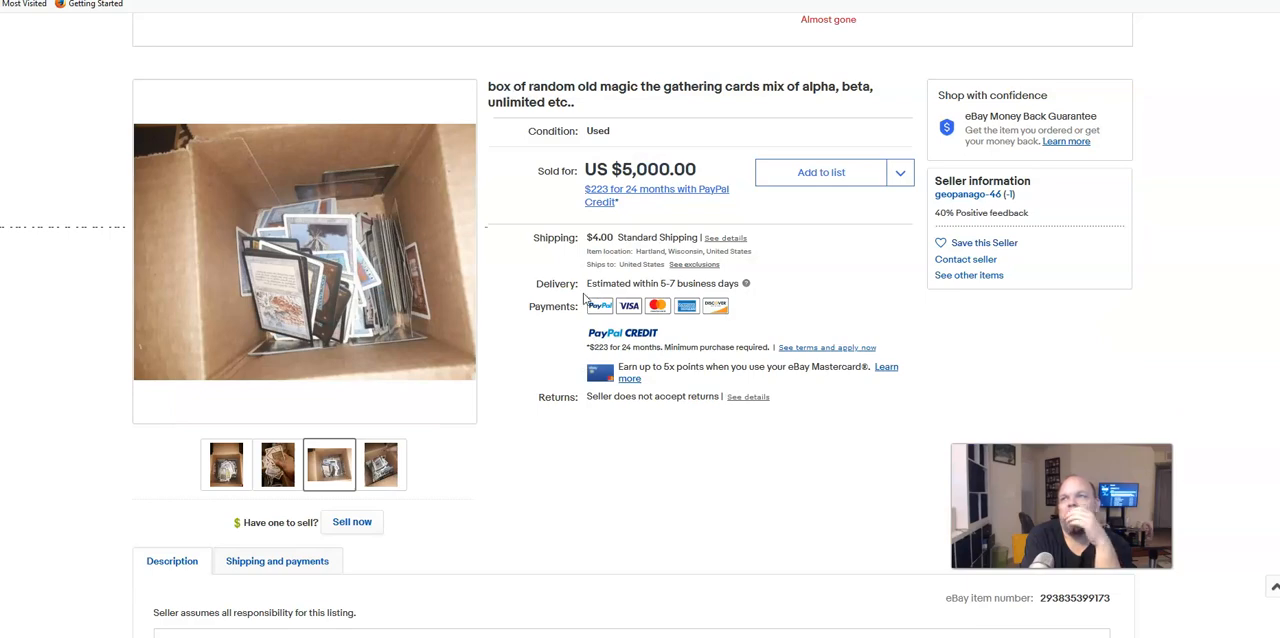
scroll("down", 3)
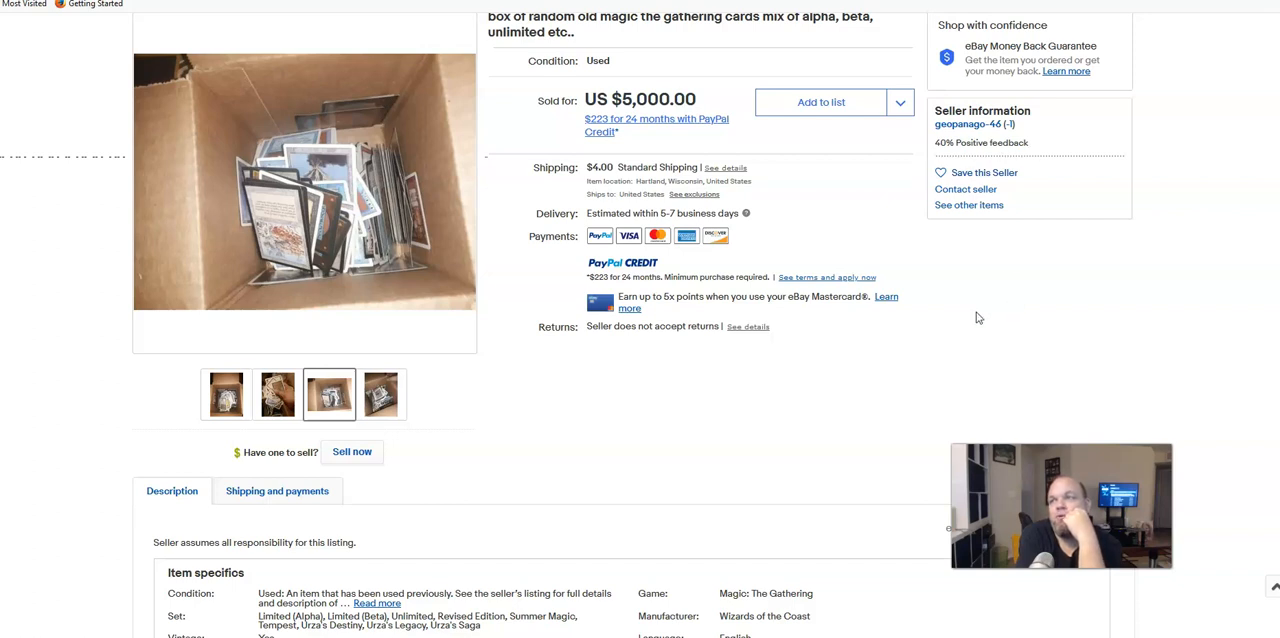
scroll("down", 3)
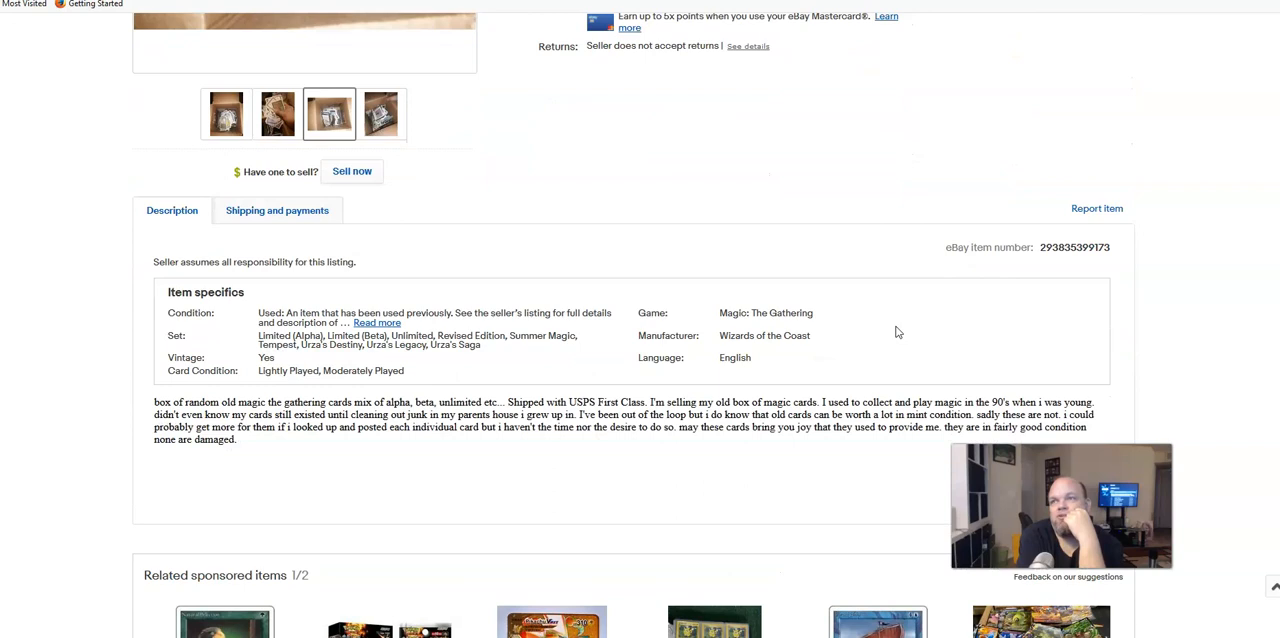
scroll("down", 3)
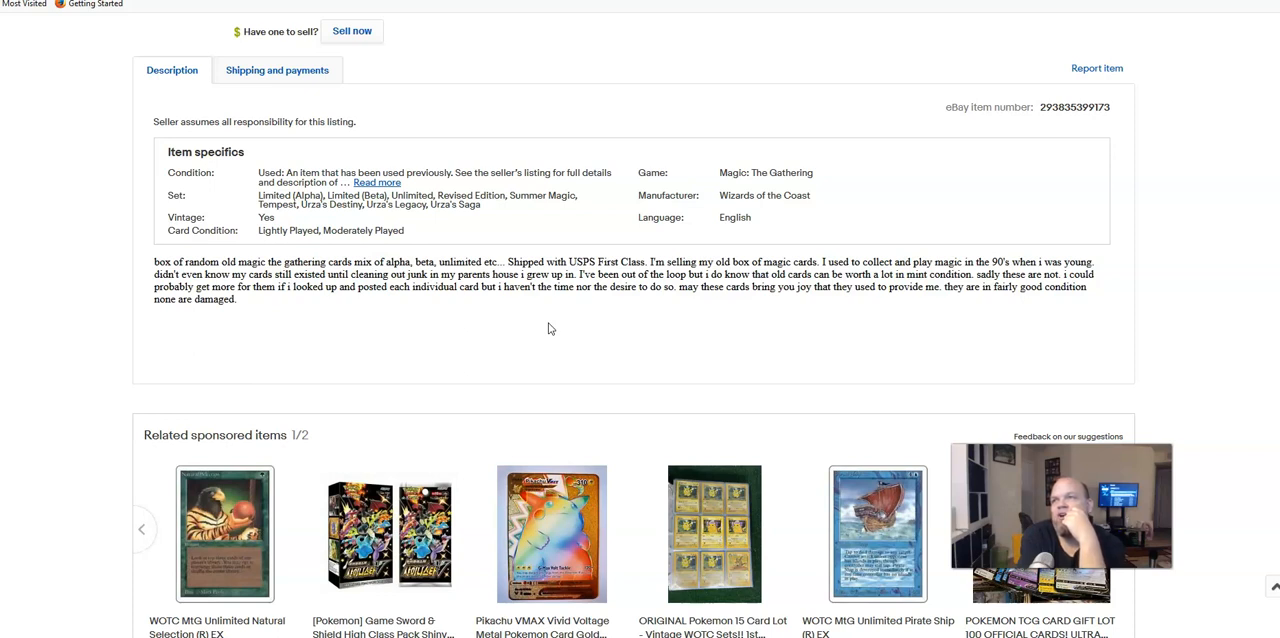
mouse_move(294, 351)
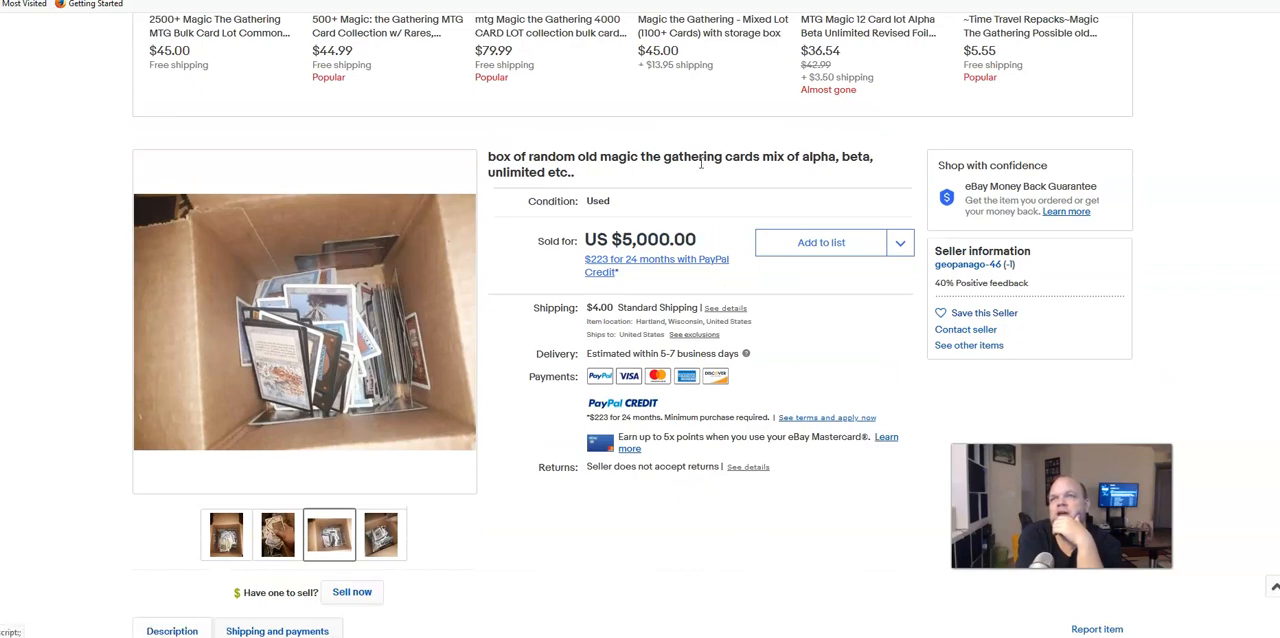
mouse_move(965, 280)
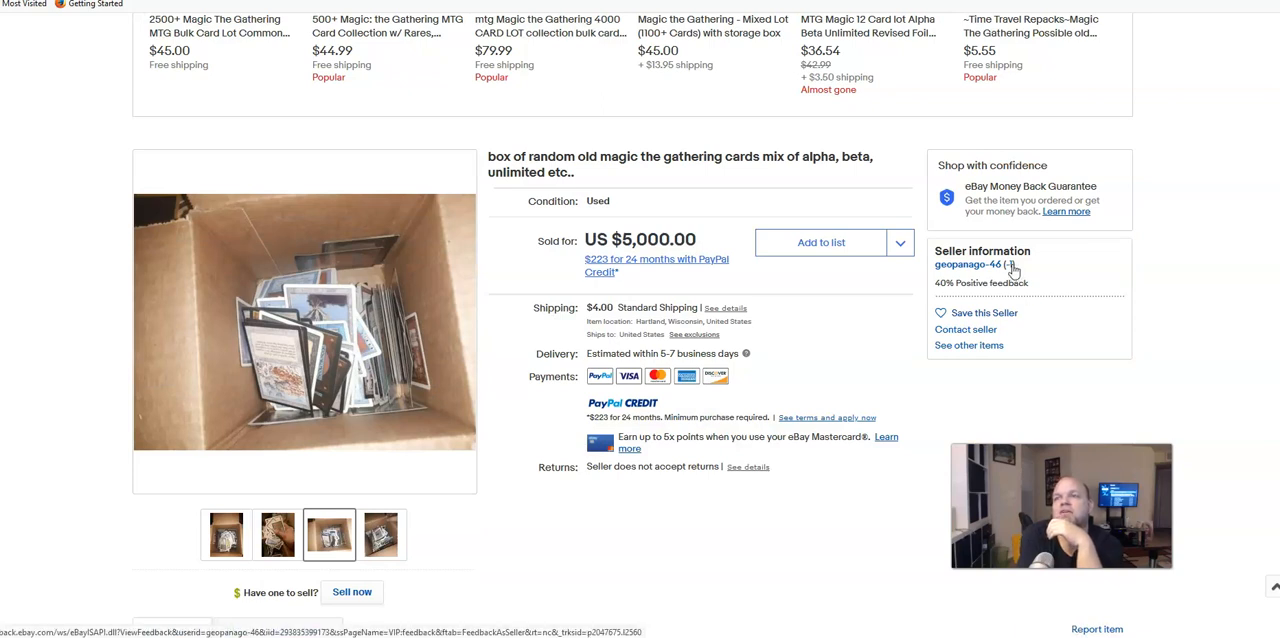
Step: From the seller's feedback profile, follow the item link to the sold $5,000 card box listing
left_click(967, 264)
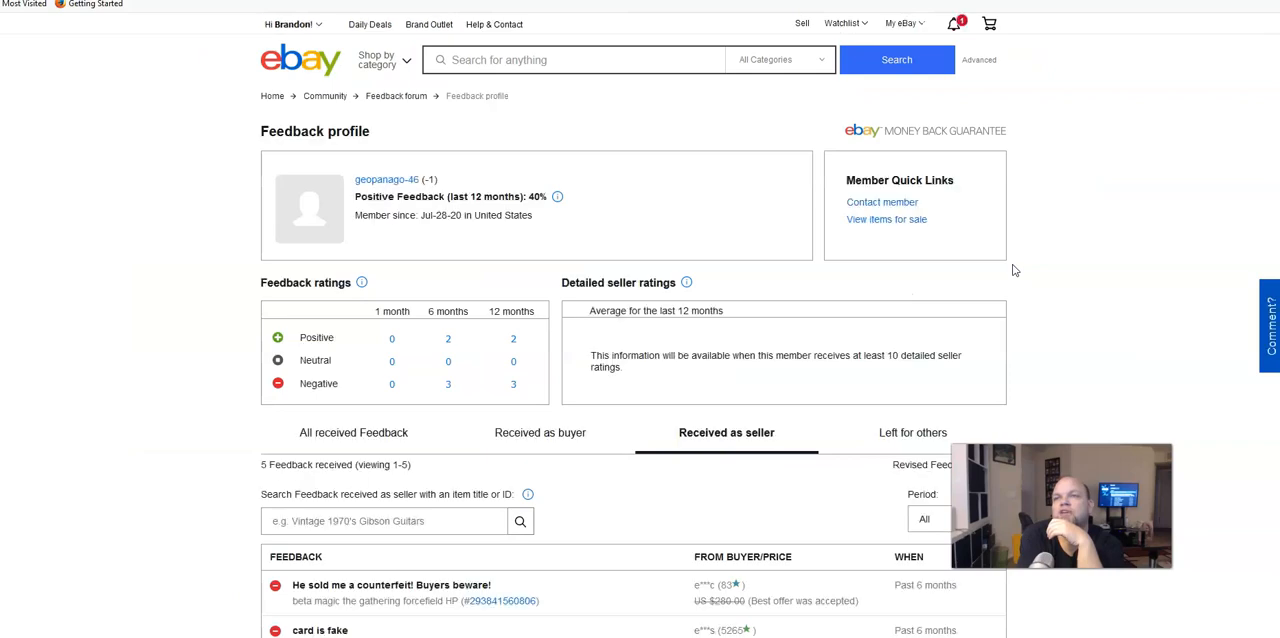
scroll("down", 3)
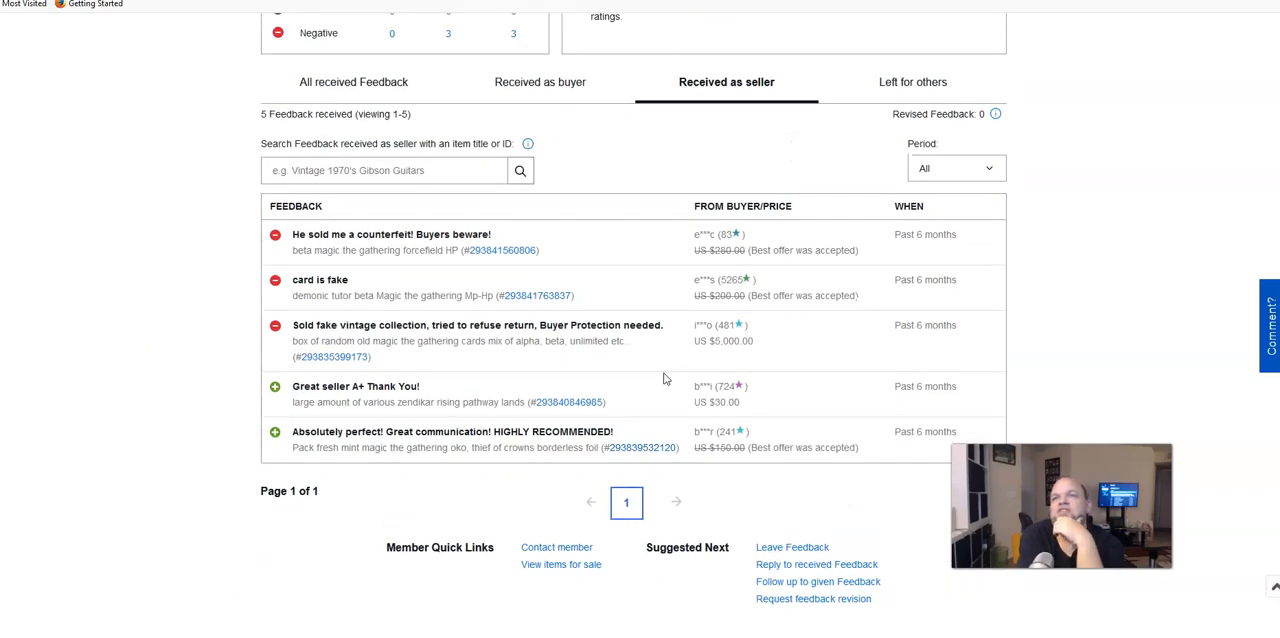
mouse_move(835, 340)
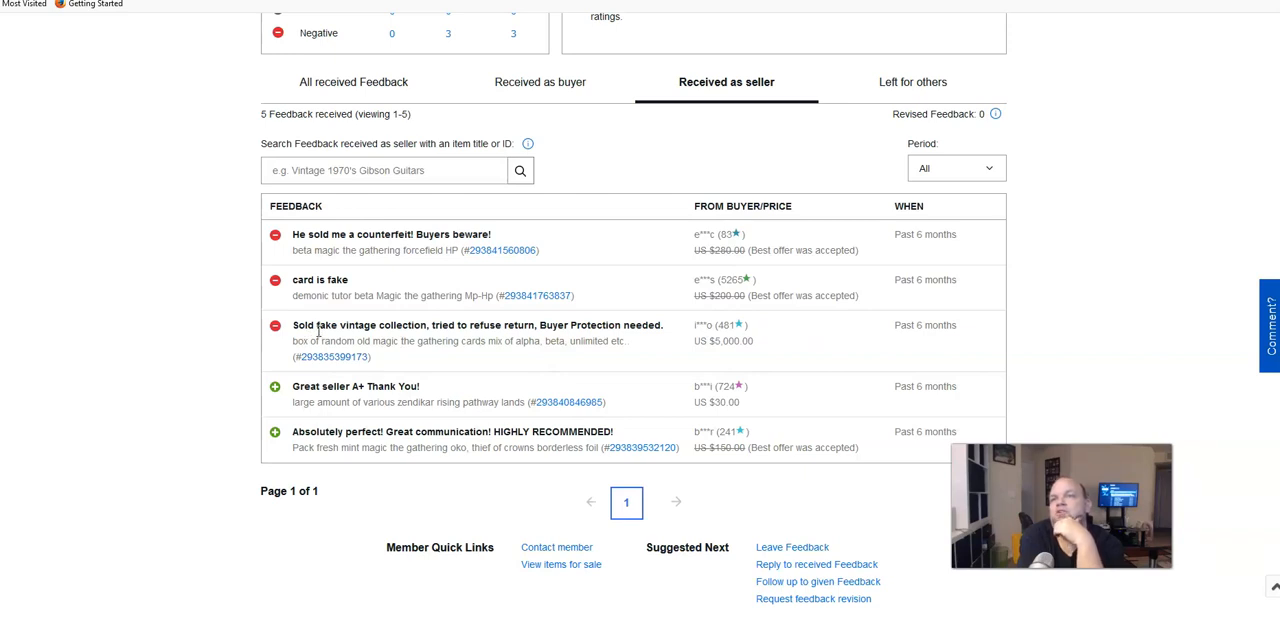
mouse_move(590, 338)
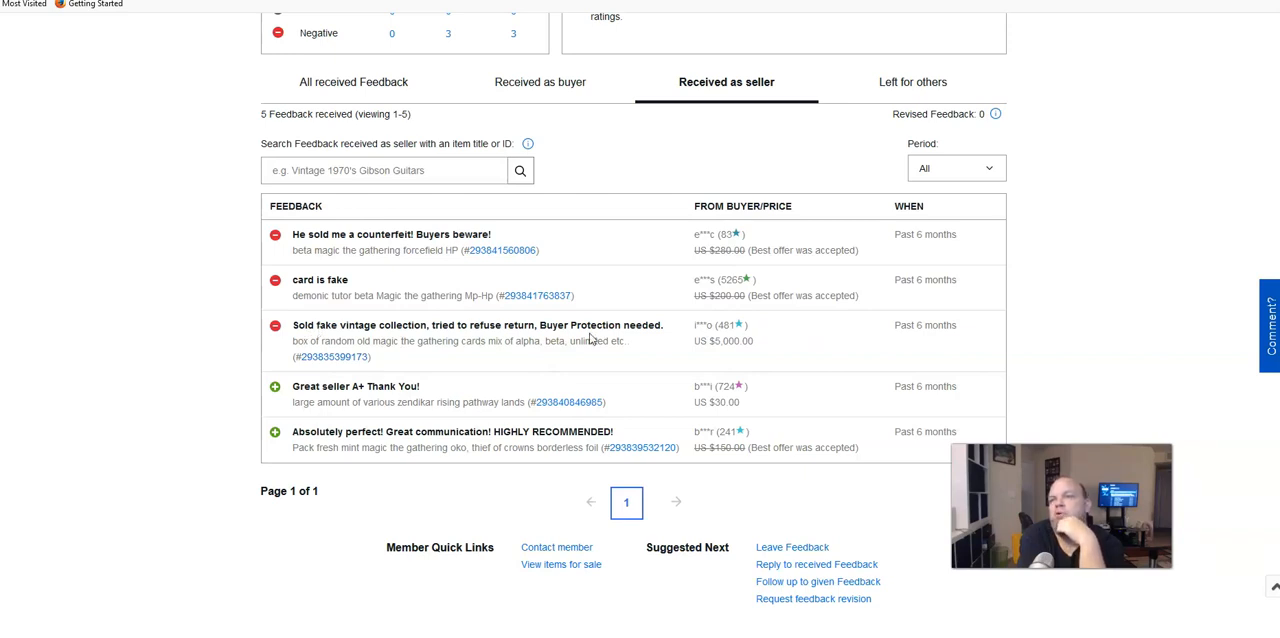
mouse_move(583, 293)
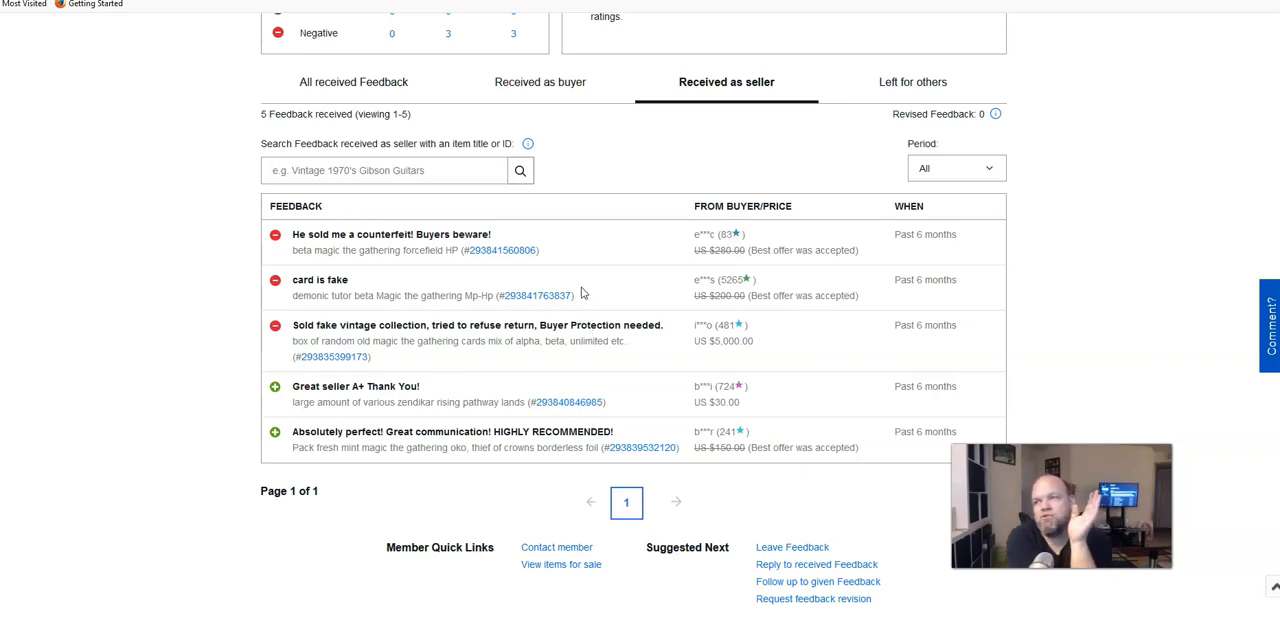
mouse_move(507, 263)
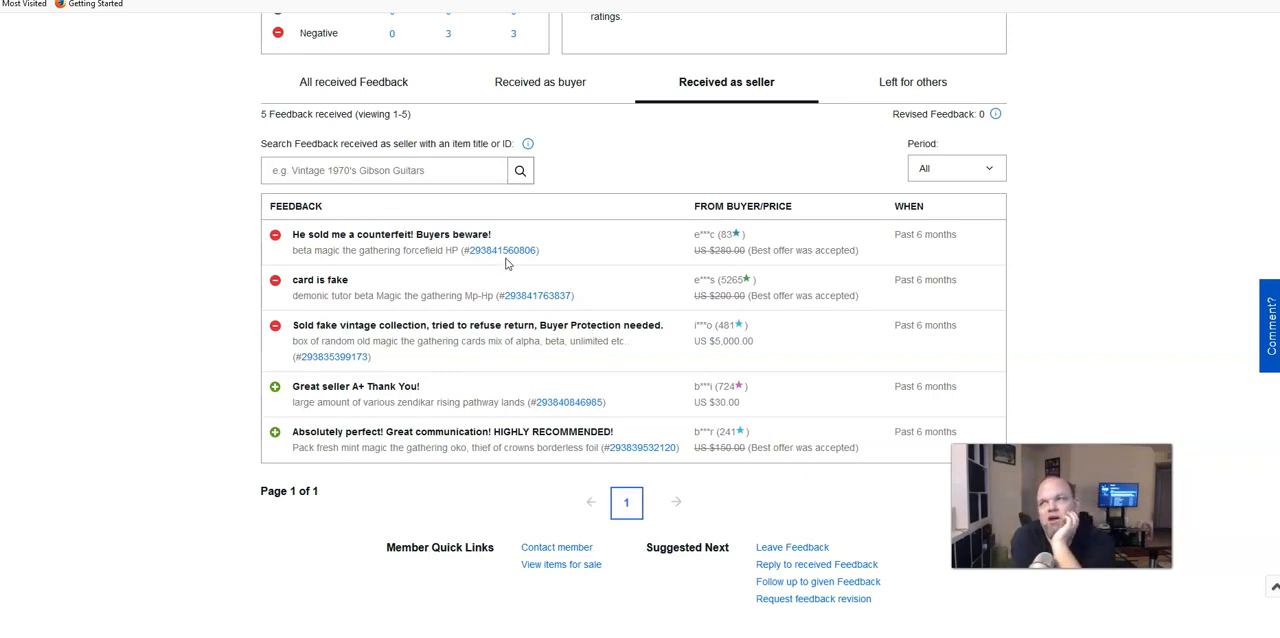
mouse_move(507, 242)
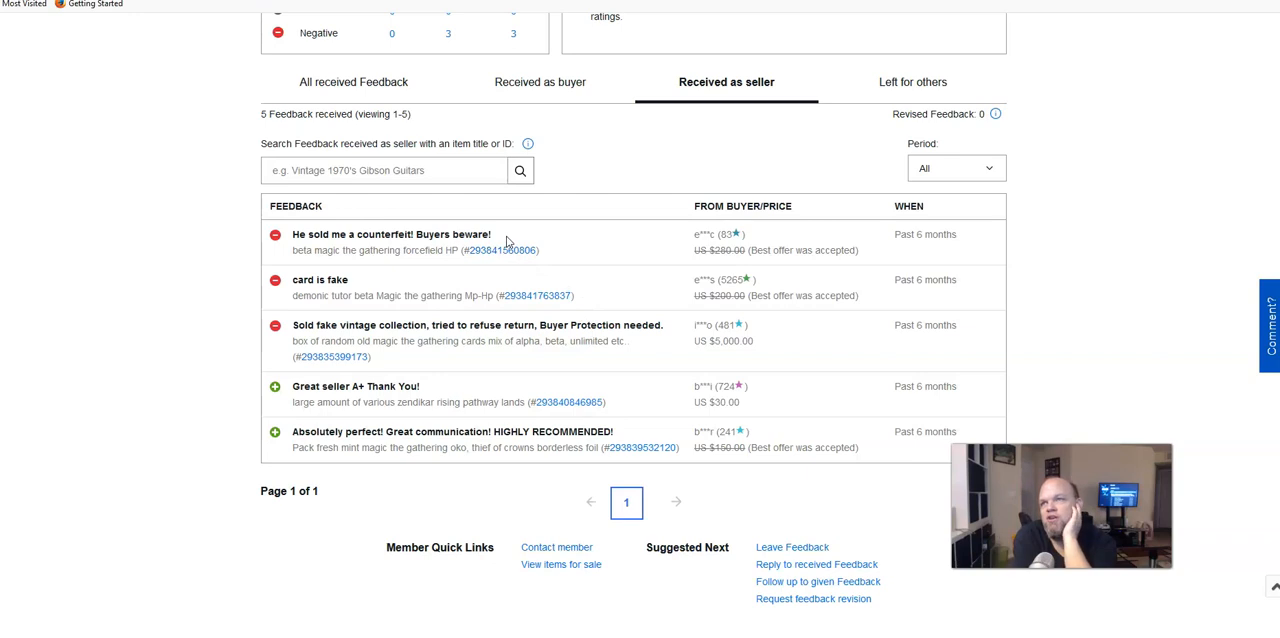
mouse_move(847, 350)
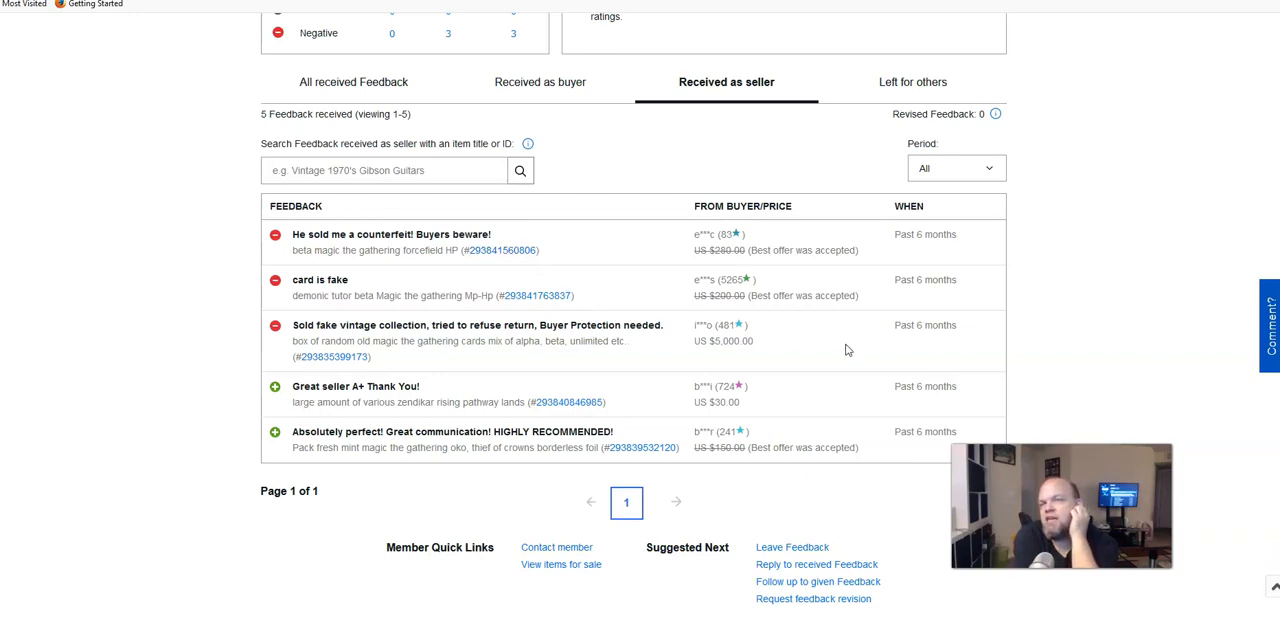
mouse_move(640, 324)
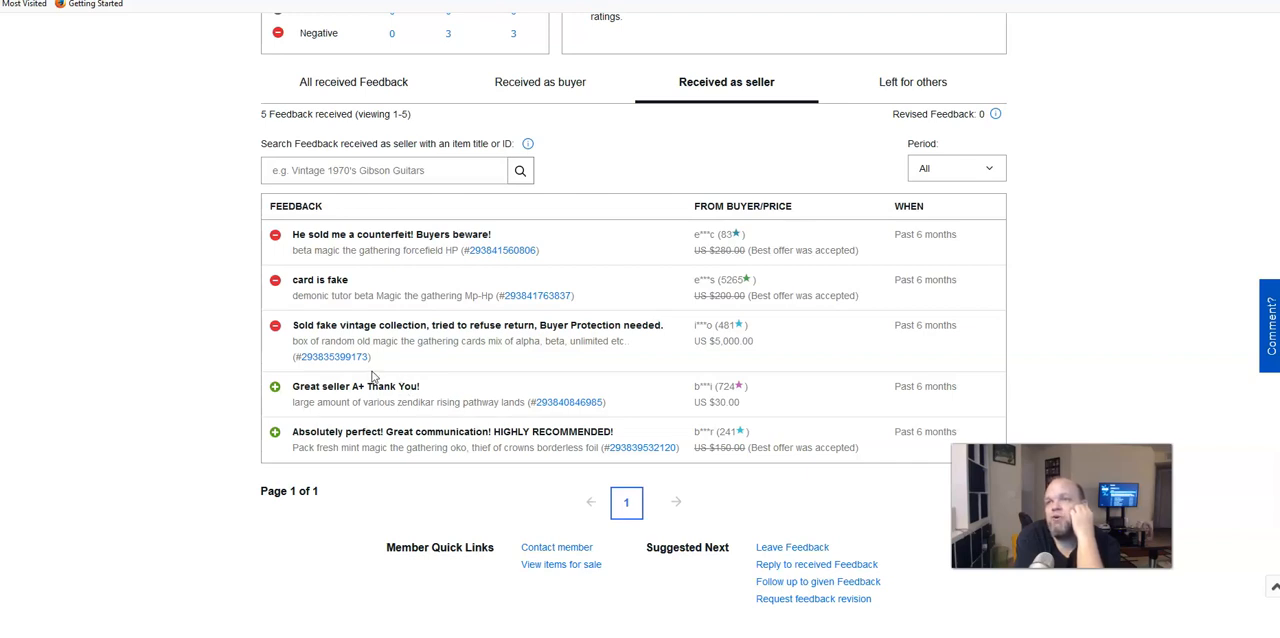
mouse_move(483, 374)
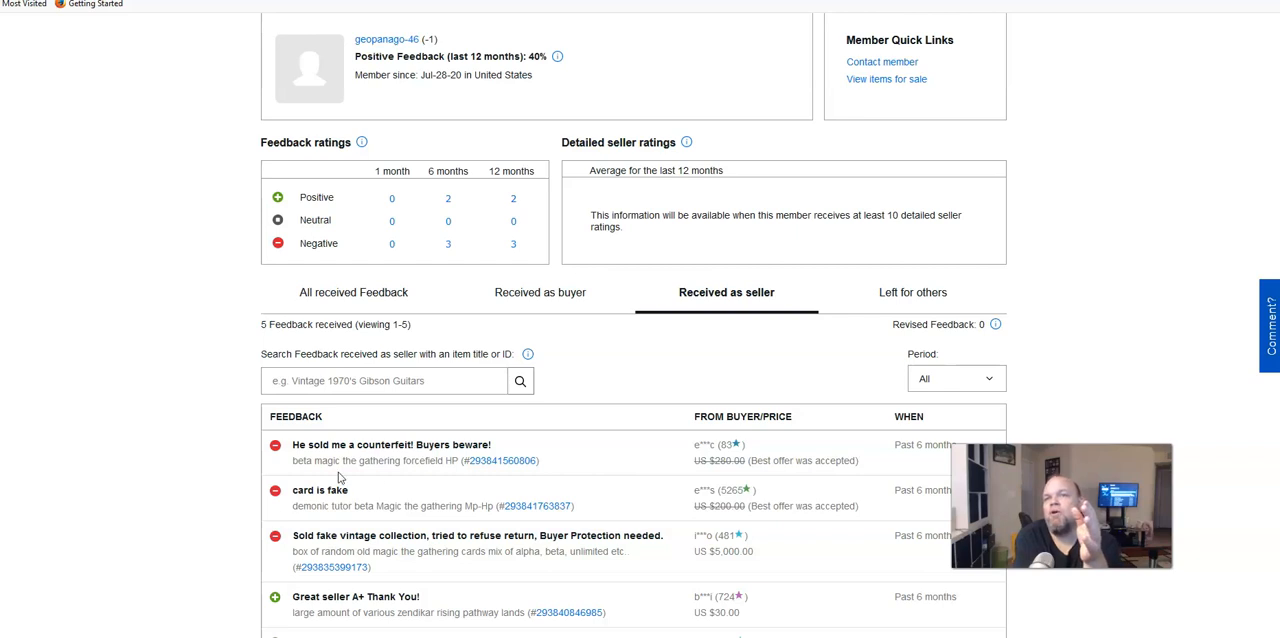
mouse_move(438, 489)
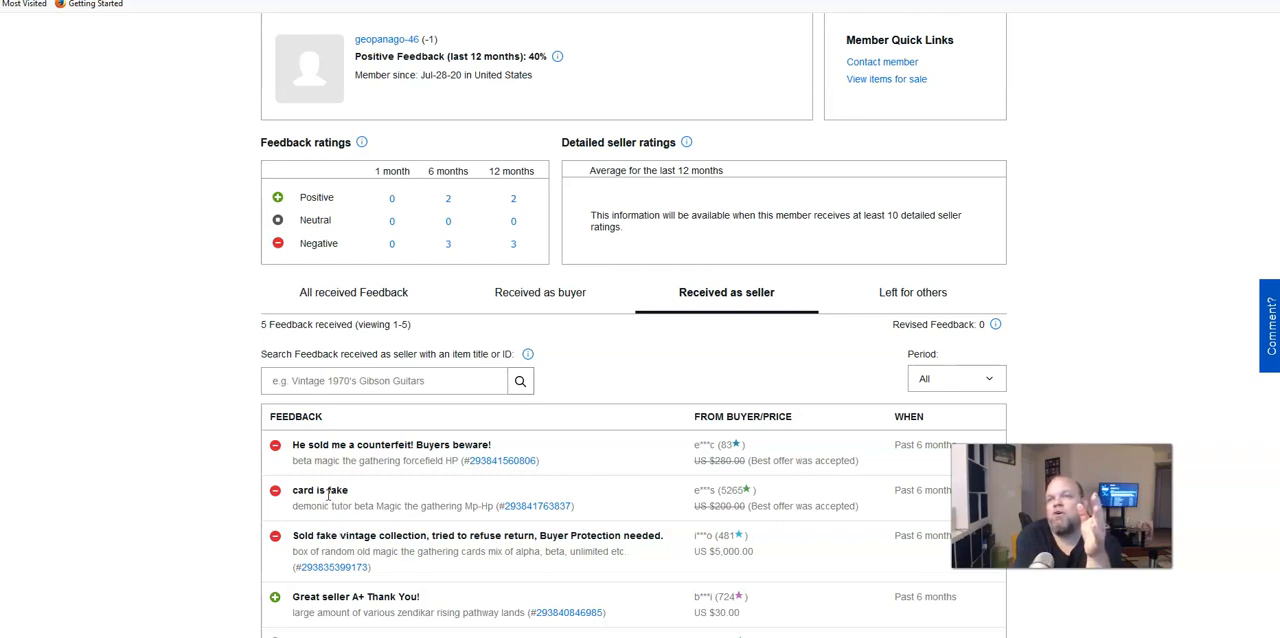
mouse_move(328, 527)
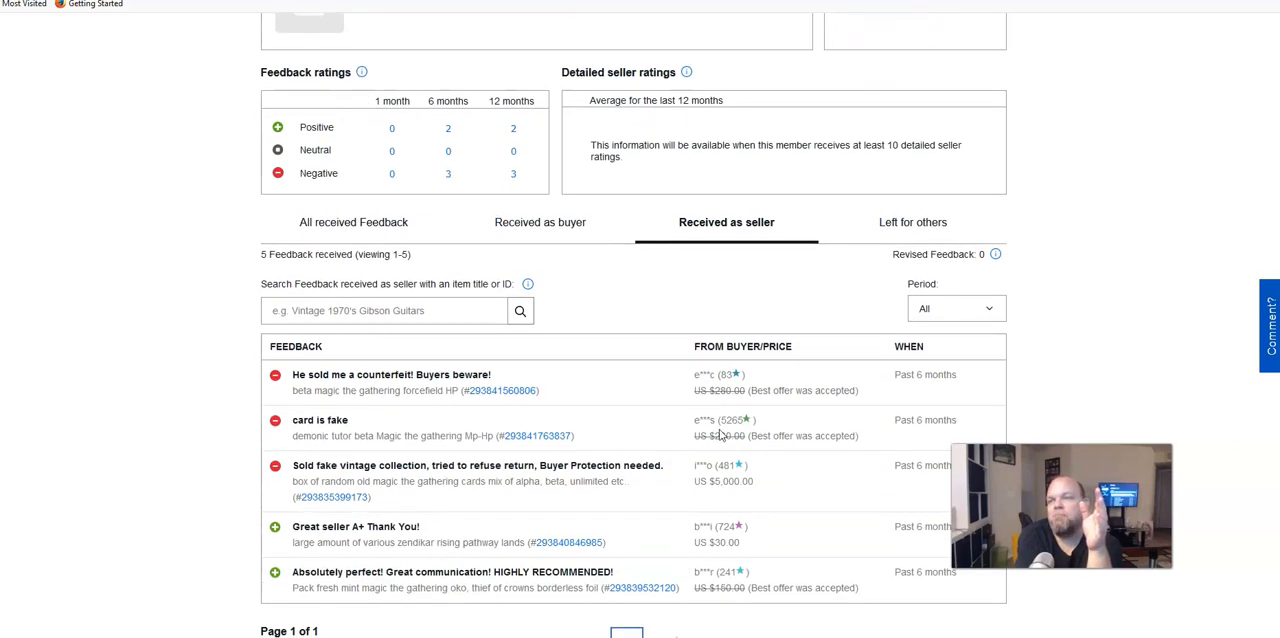
mouse_move(732, 410)
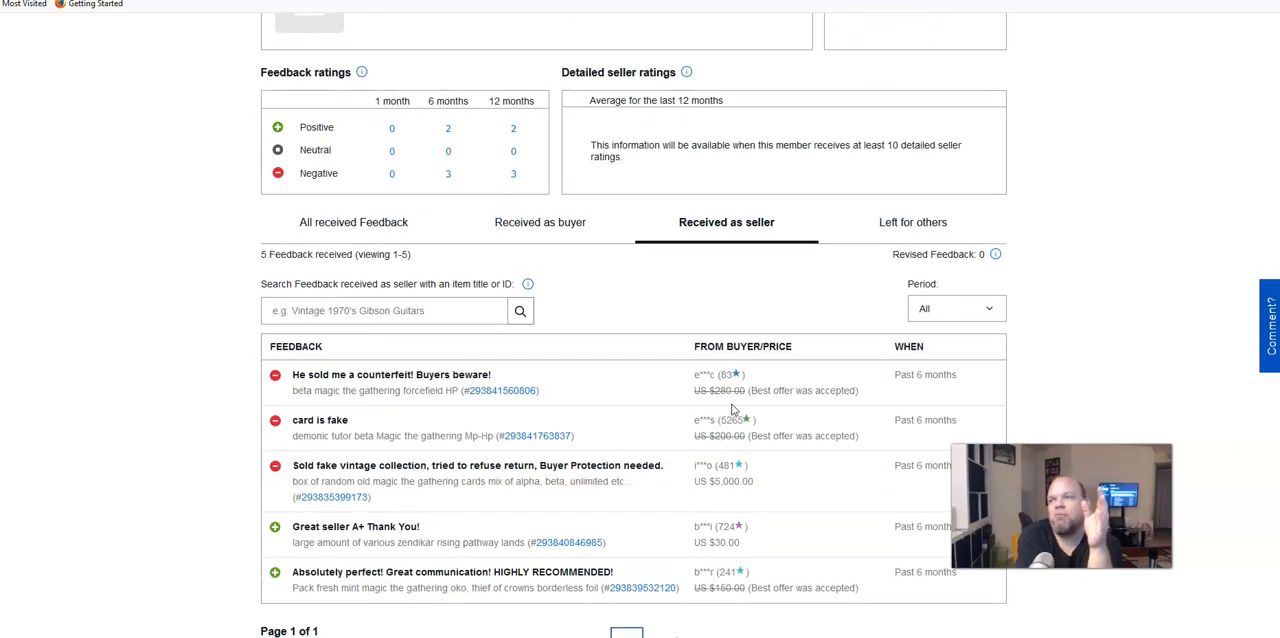
left_click(385, 310)
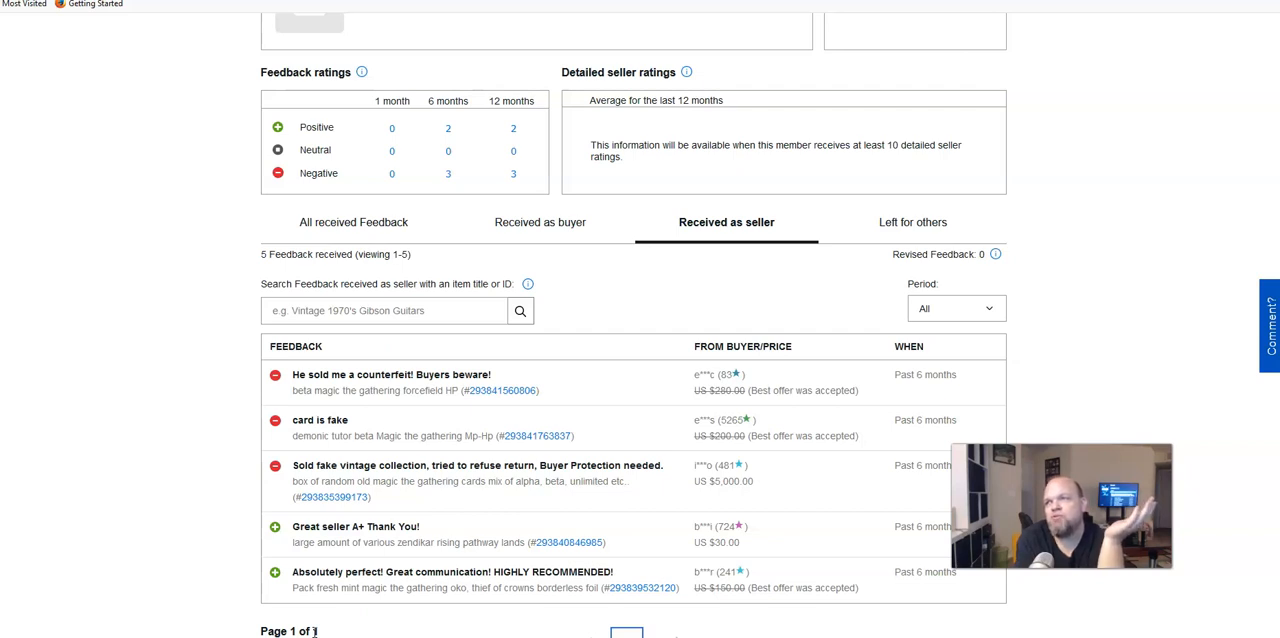
mouse_move(236, 357)
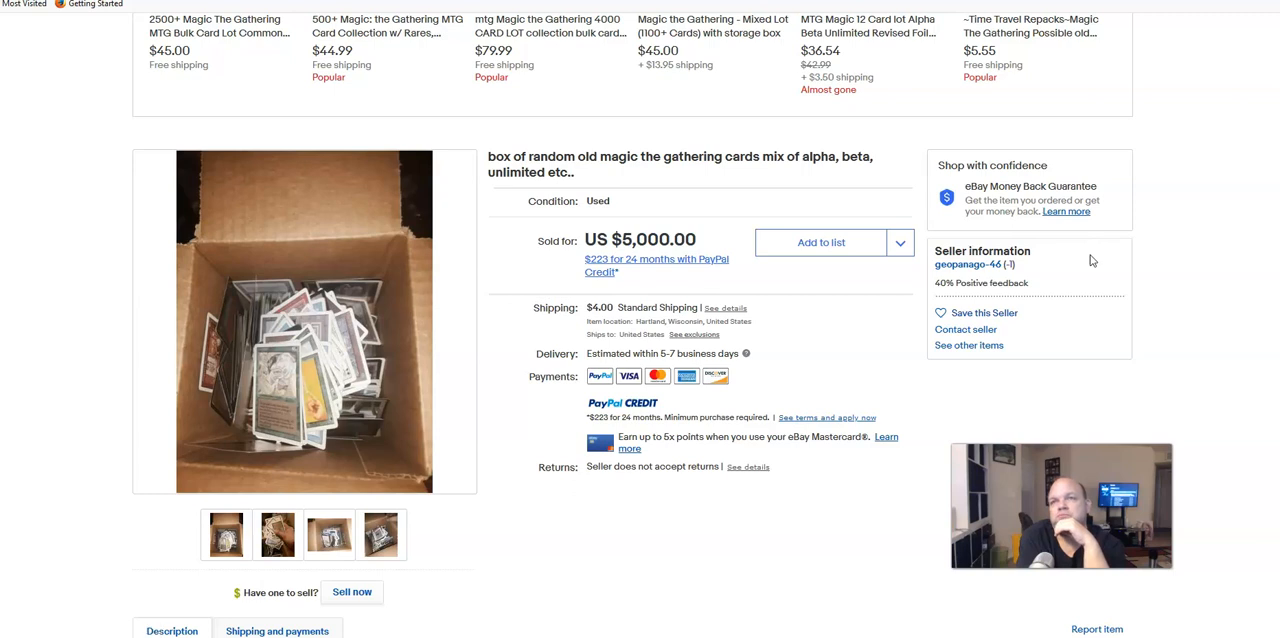
mouse_move(290, 357)
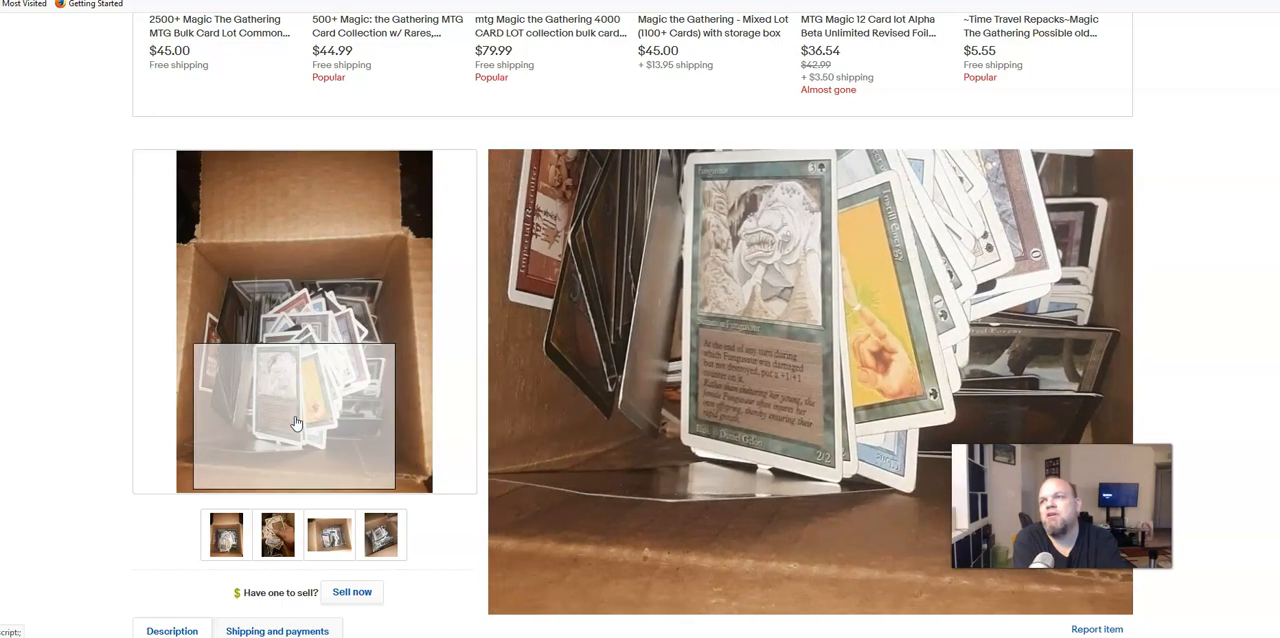
Step: Show the second photo of the ended $5,000 card box listing
left_click(277, 534)
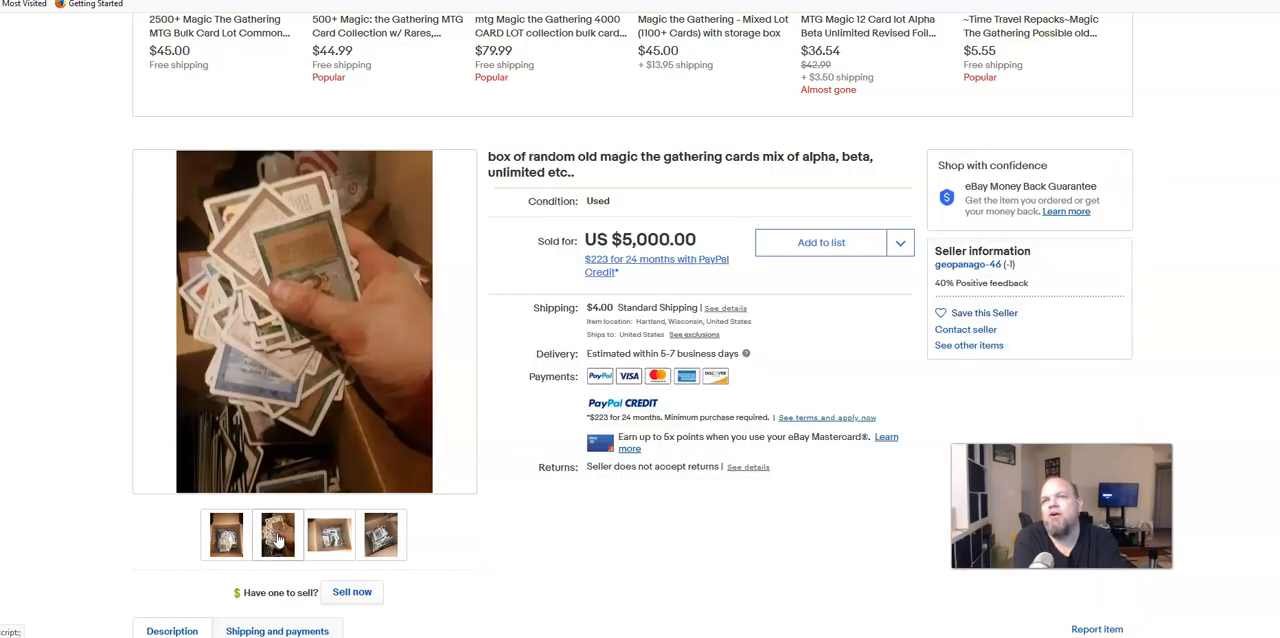
left_click(277, 534)
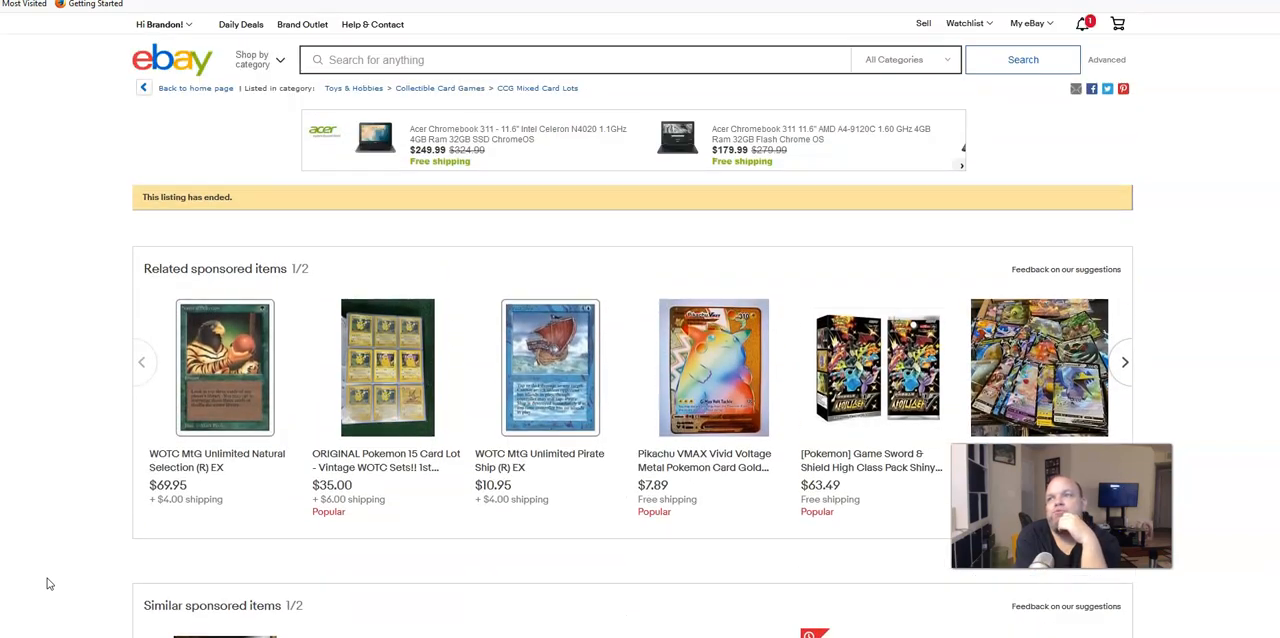
mouse_move(83, 580)
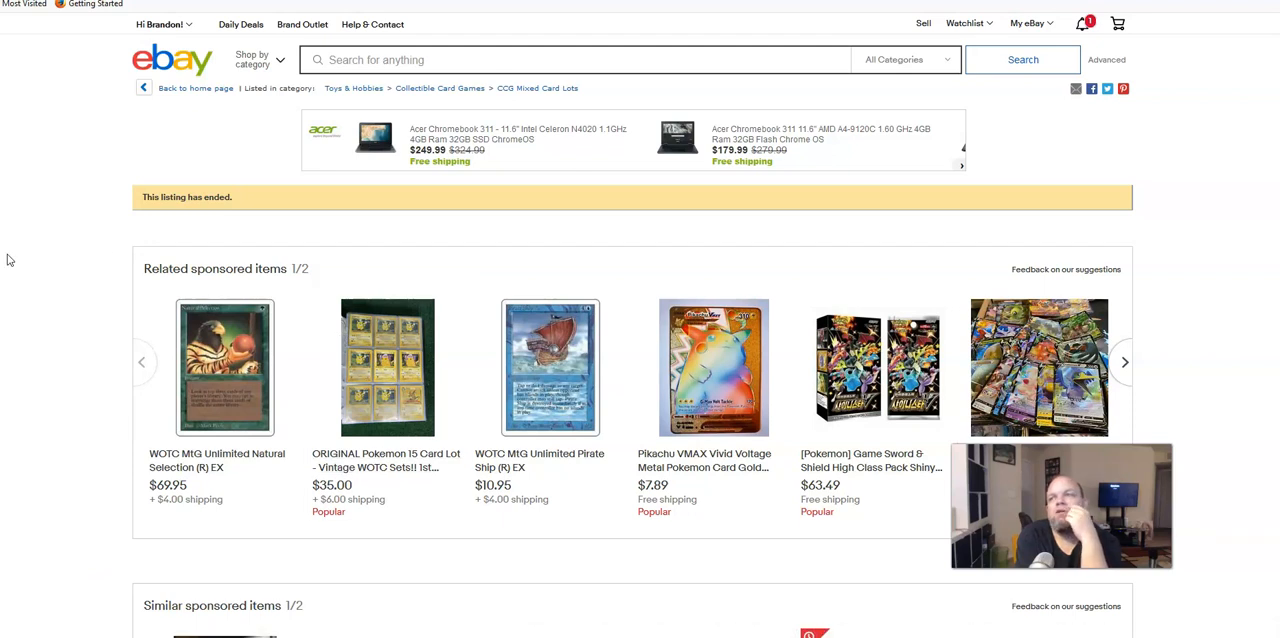
mouse_move(88, 300)
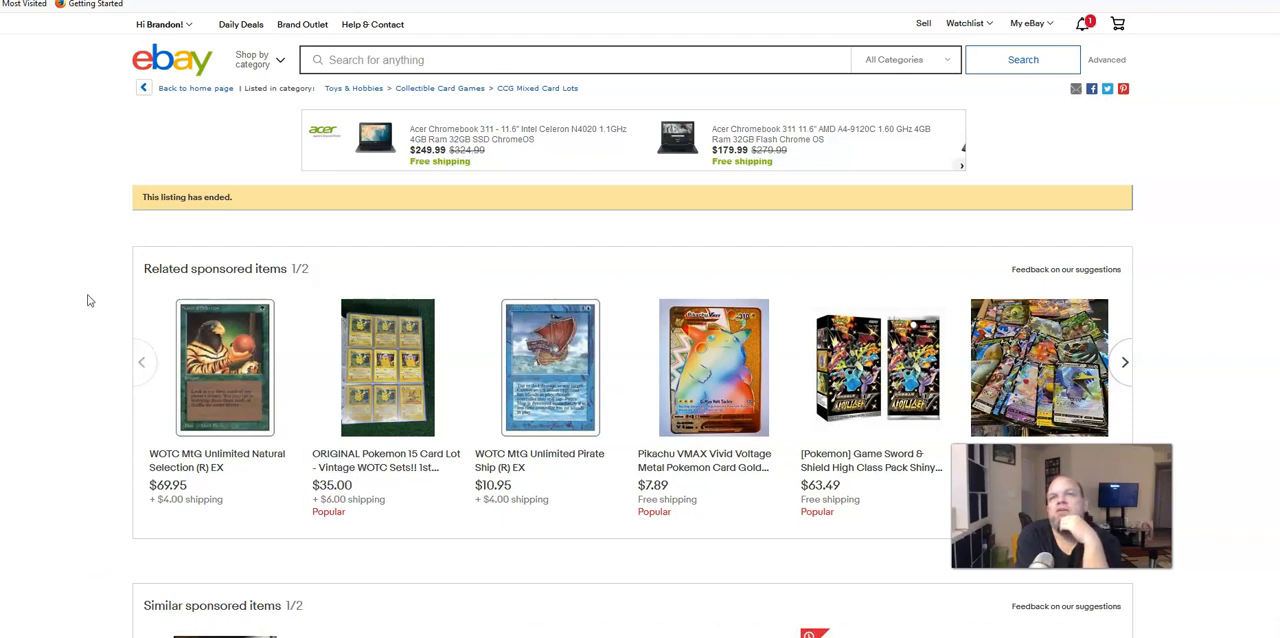
mouse_move(258, 437)
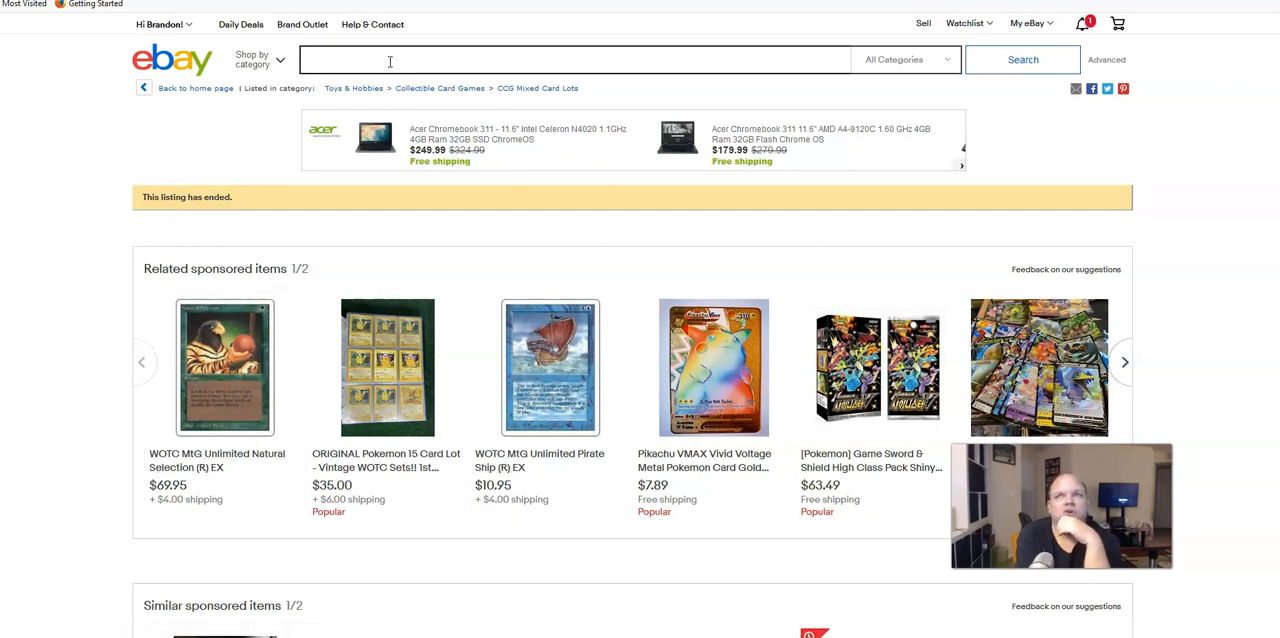
Step: Search for 'magic', then open Advanced Search with Sold listings ticked
type("magic of the gather")
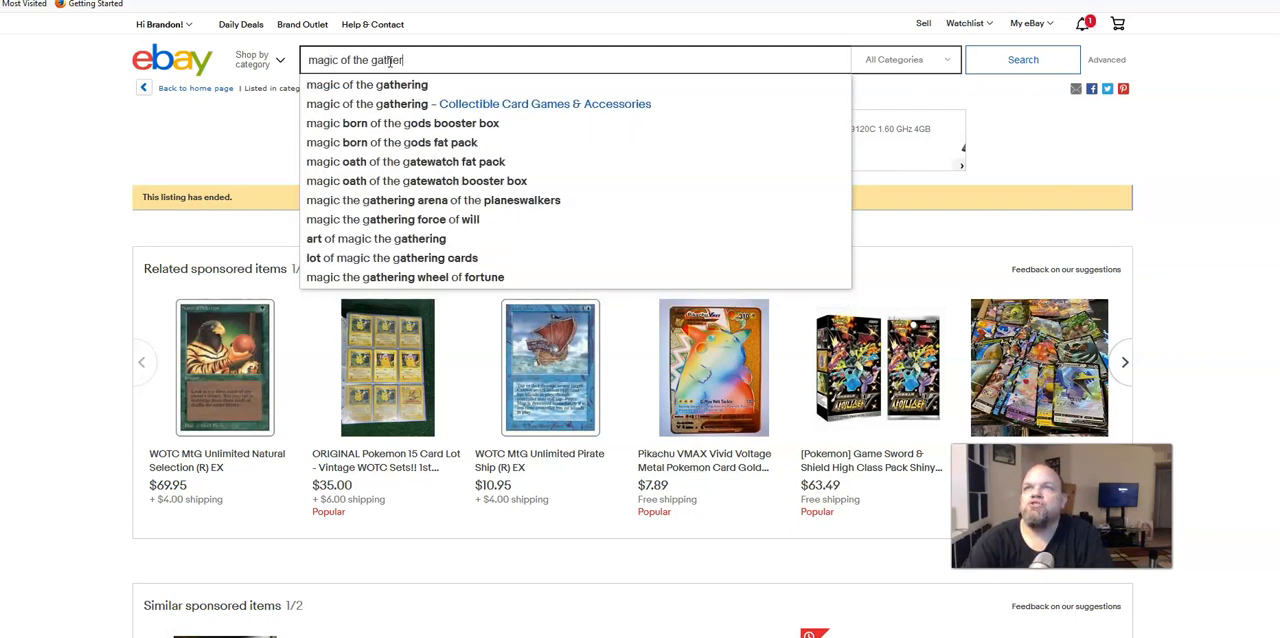
left_click(1022, 59)
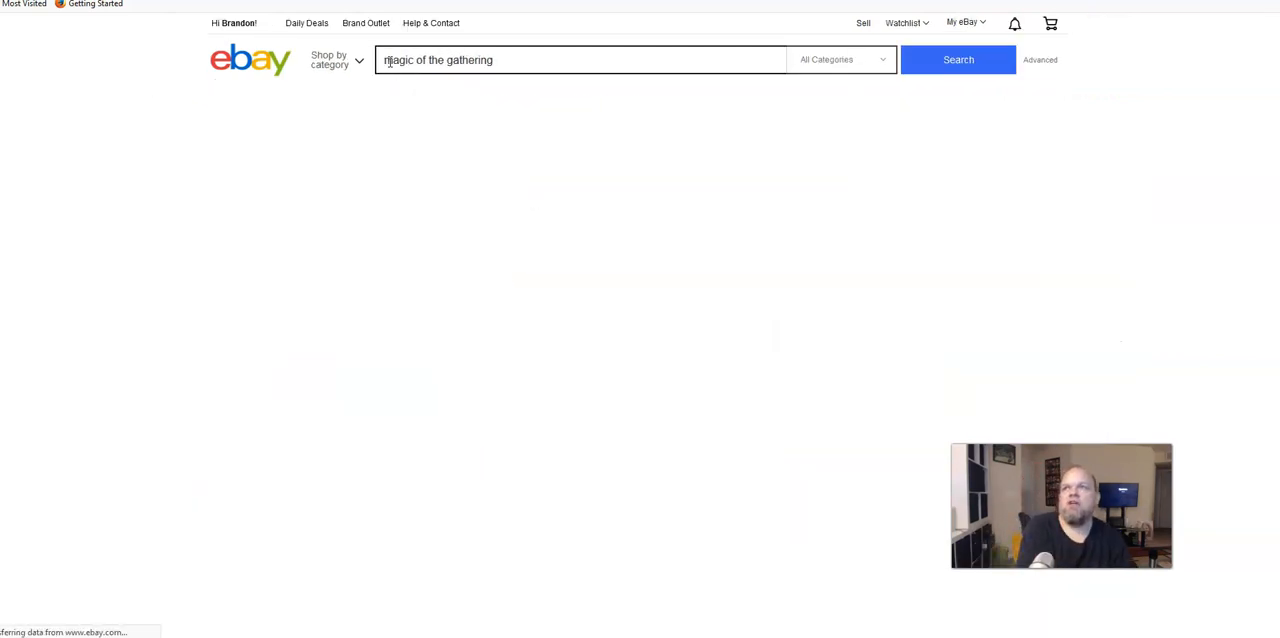
left_click(958, 59)
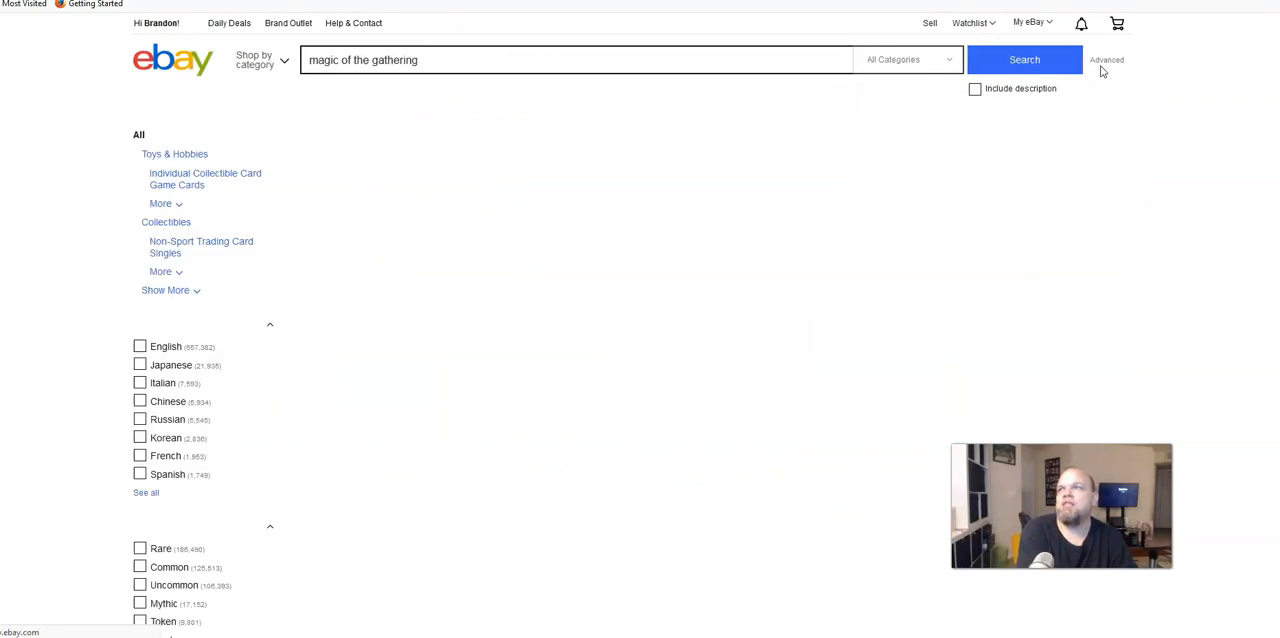
left_click(1024, 59)
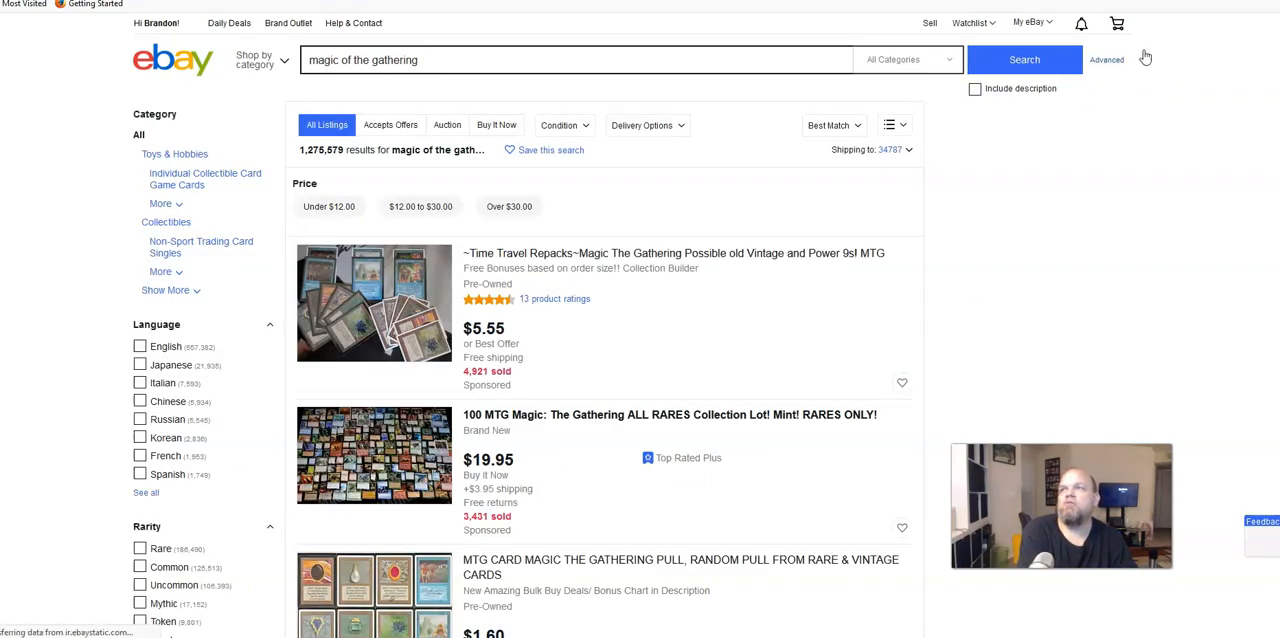
left_click(1106, 59)
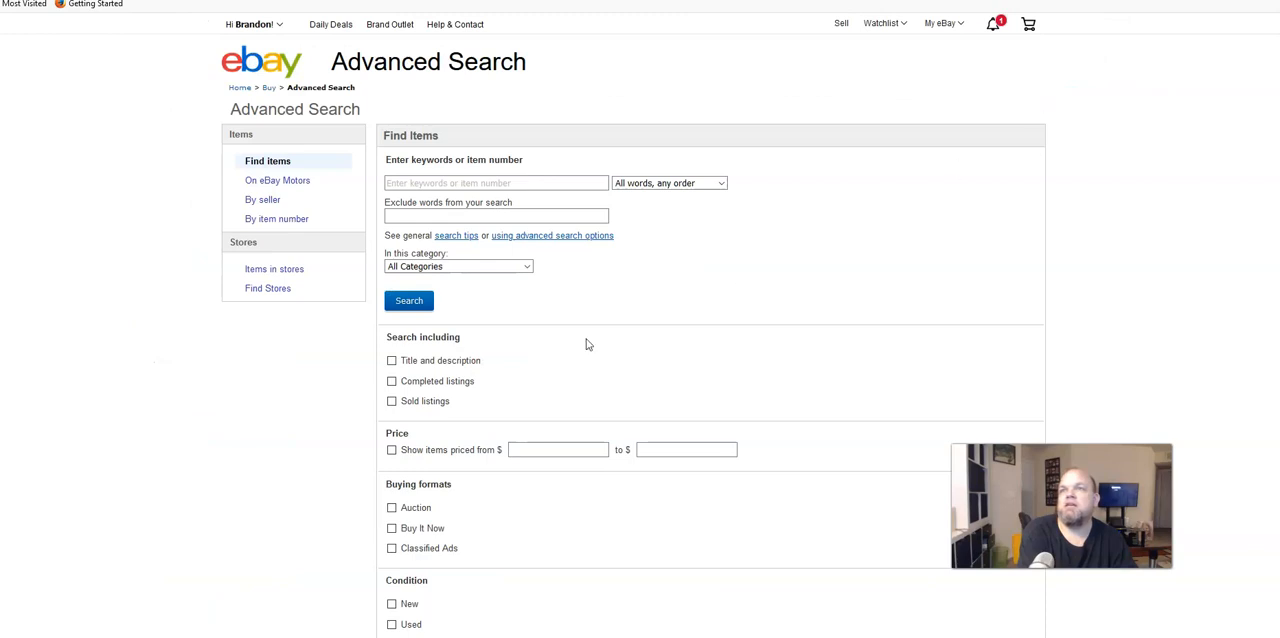
left_click(391, 401)
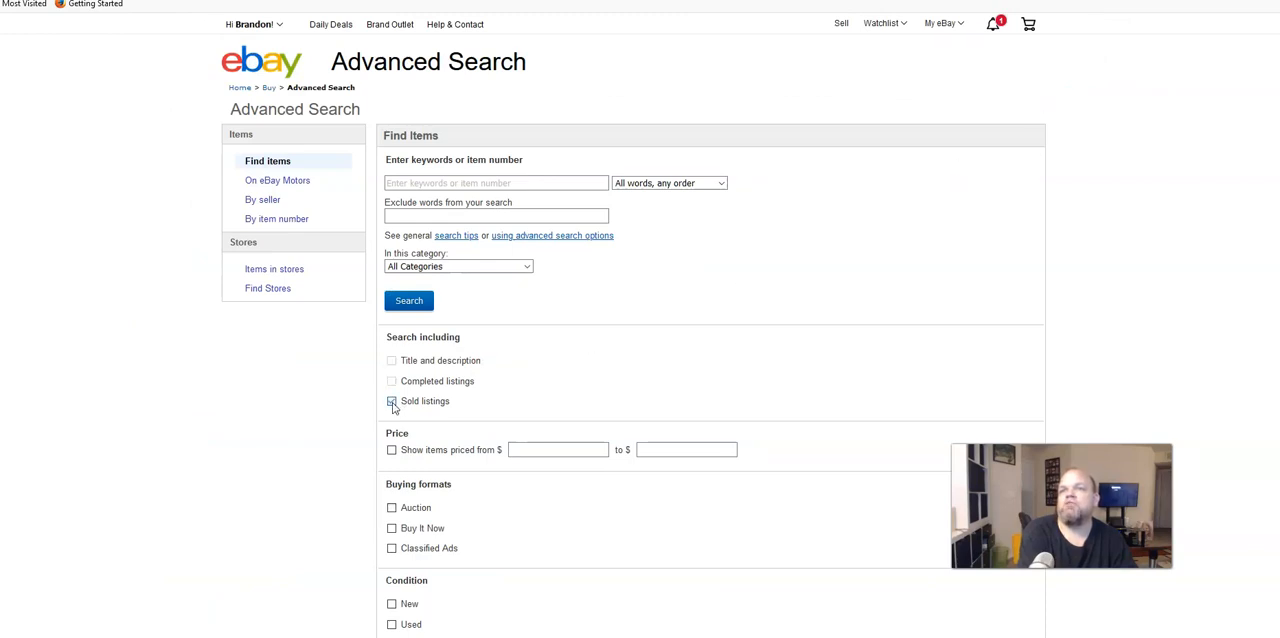
left_click(391, 401)
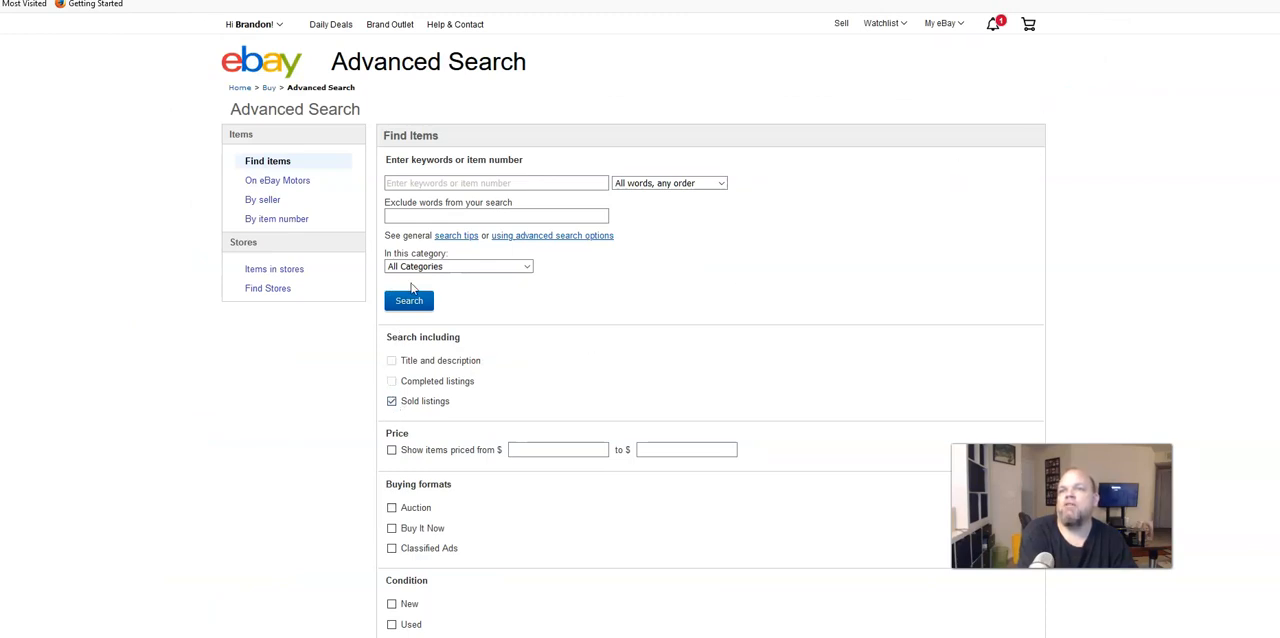
left_click(408, 301)
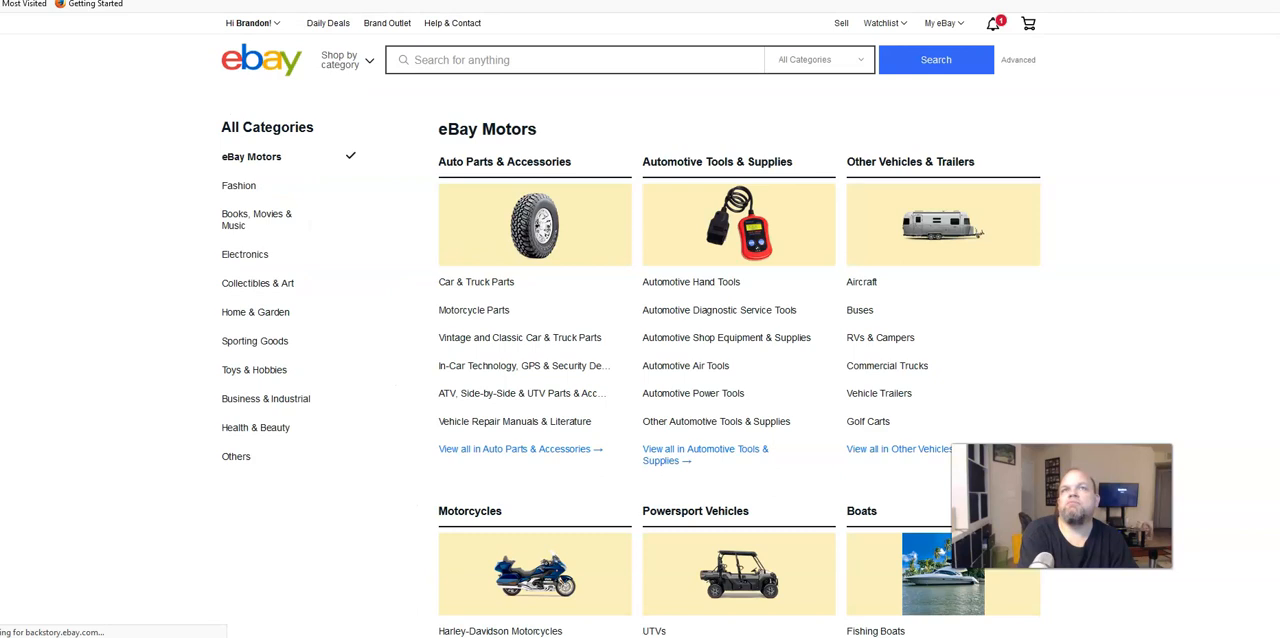
Step: Enter 'magic of the gathering' as the Advanced Search keywords
left_click(1018, 60)
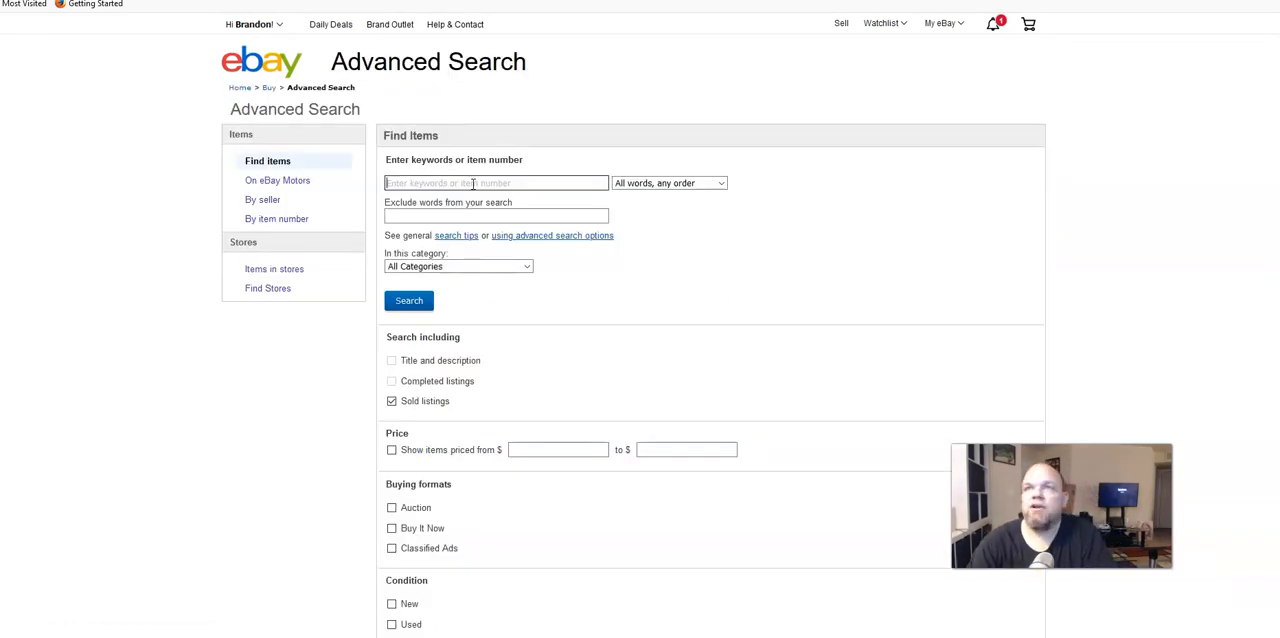
type("magic of the ga")
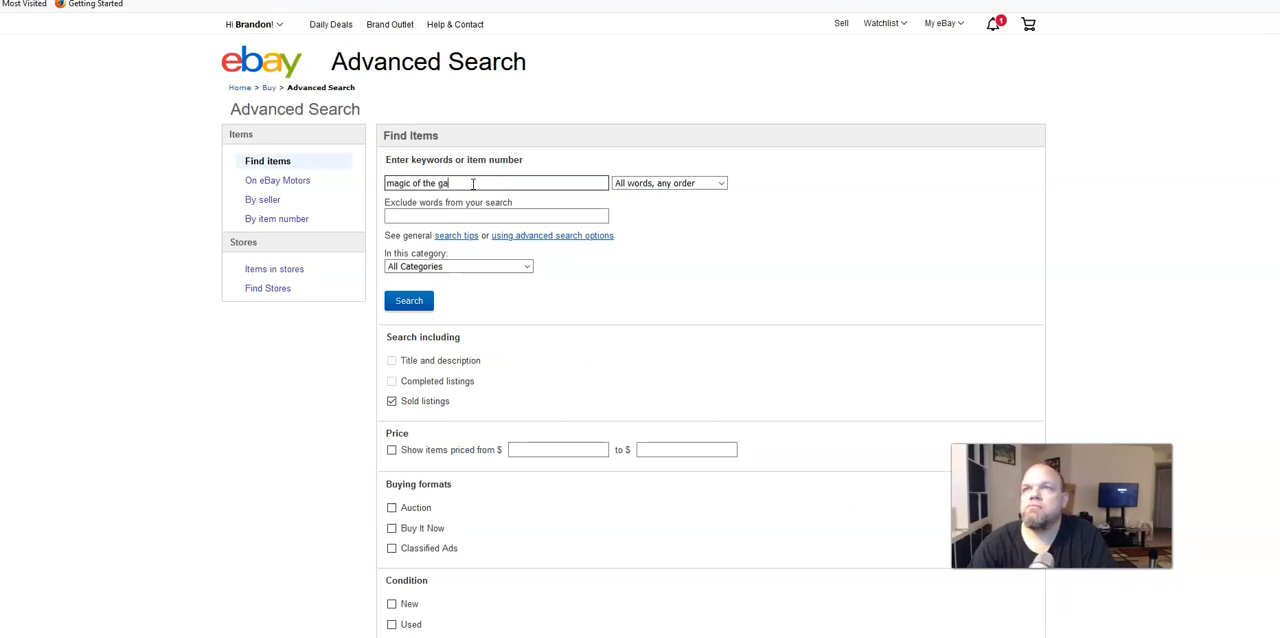
type("thering")
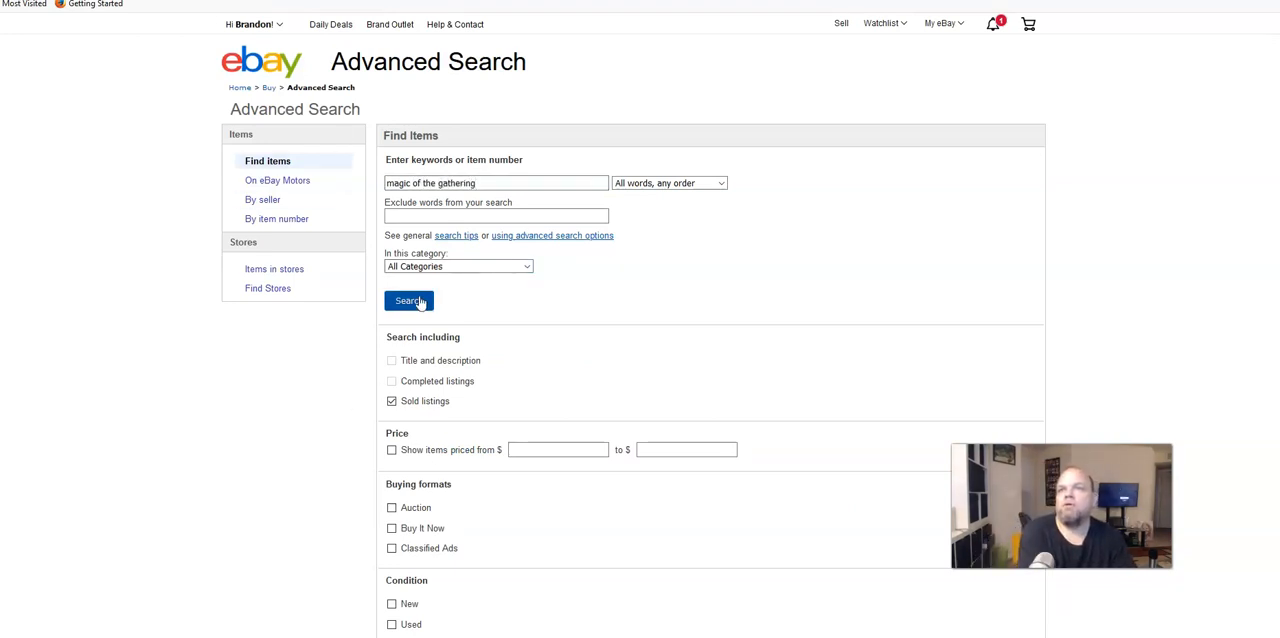
Step: Run the sold-listings search and sort by 'Price + Shipping: highest first'
left_click(407, 301)
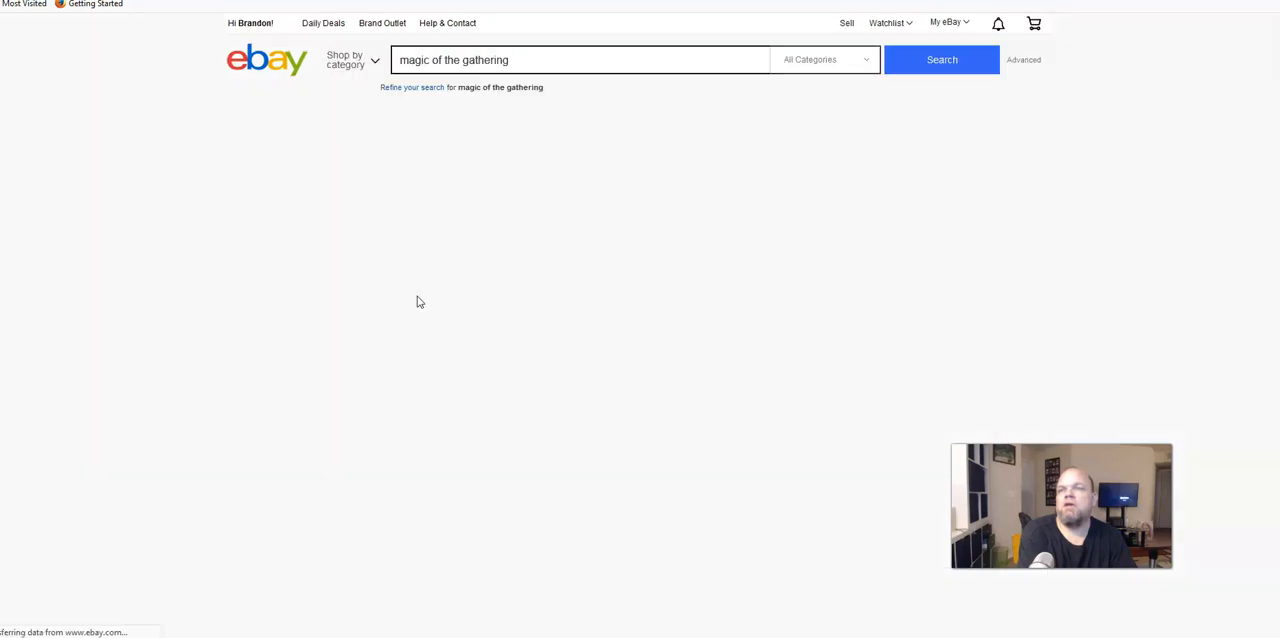
left_click(941, 59)
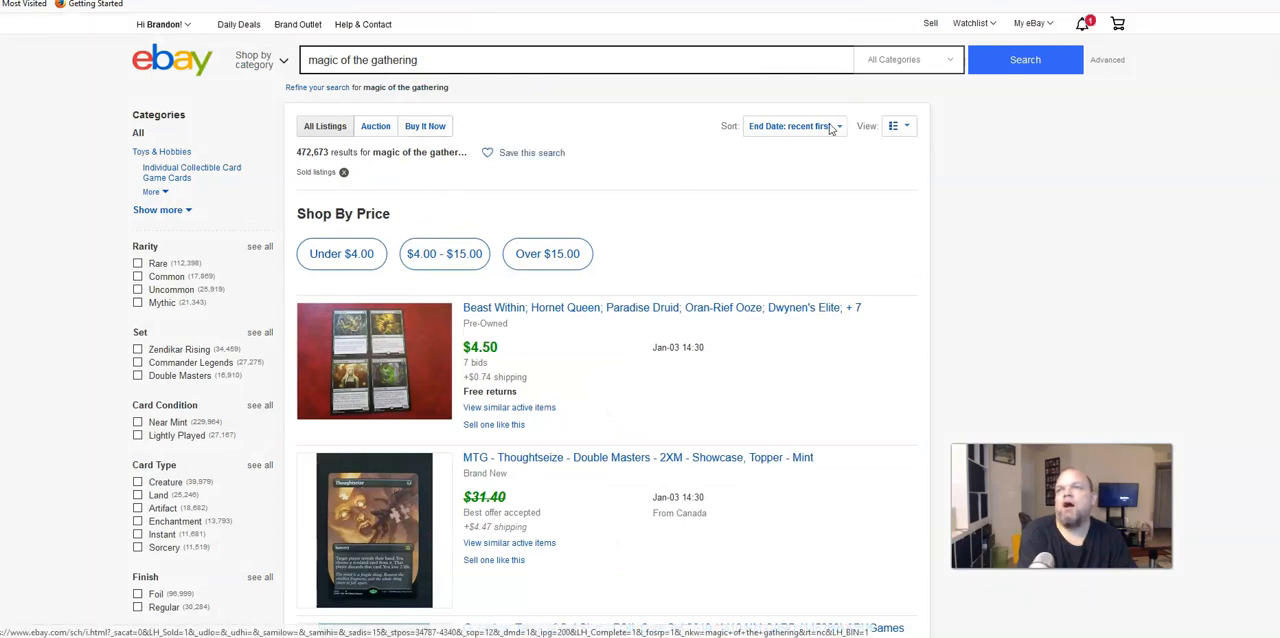
left_click(793, 125)
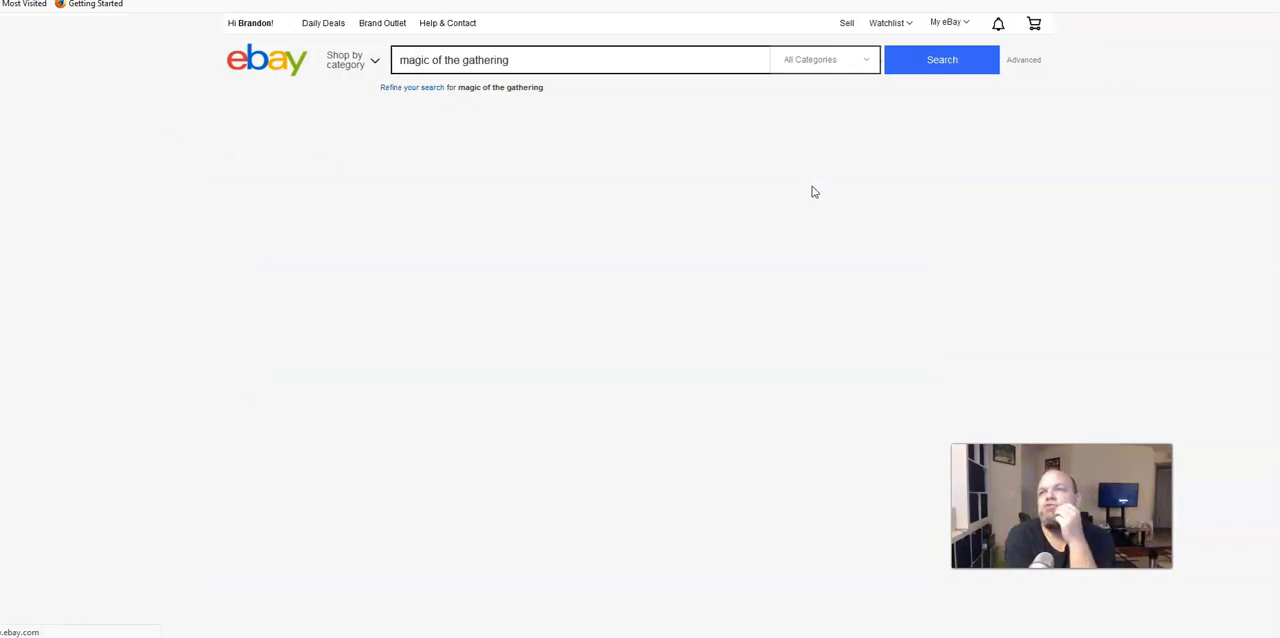
left_click(940, 59)
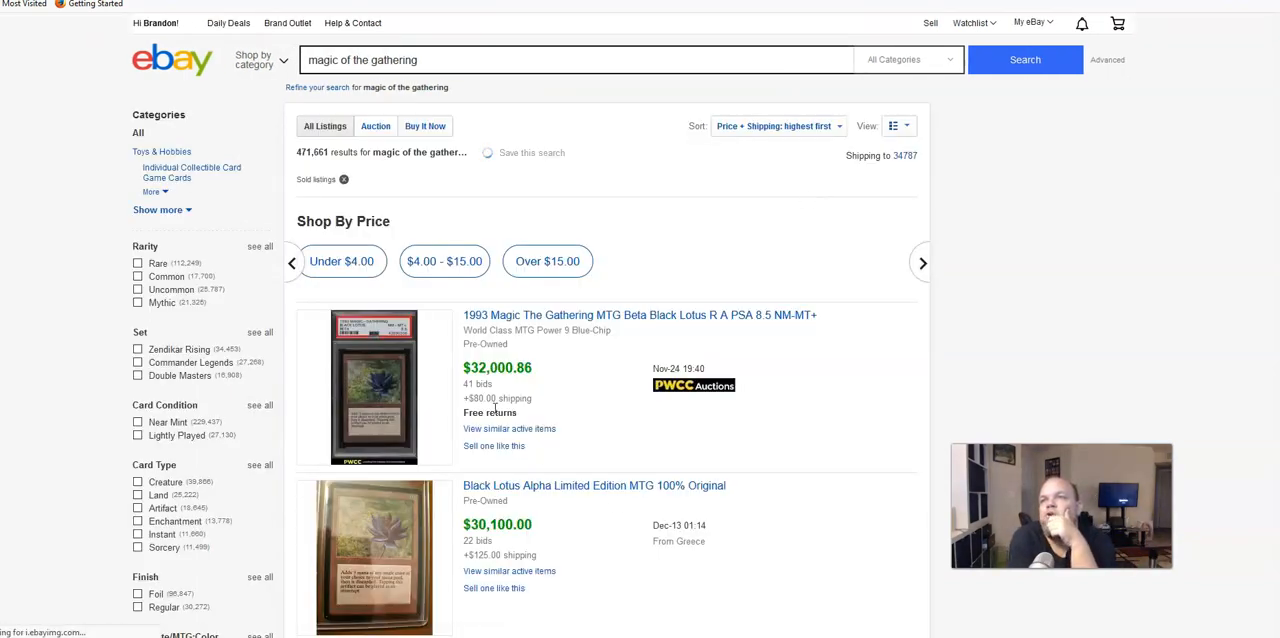
mouse_move(402, 357)
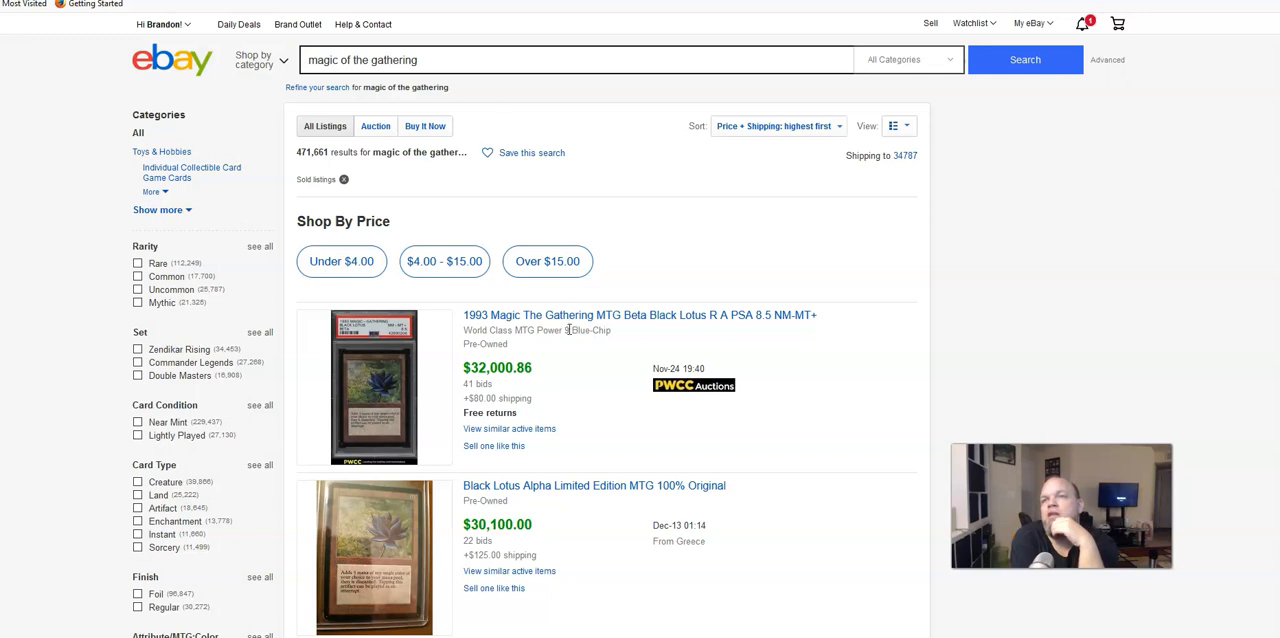
mouse_move(568, 329)
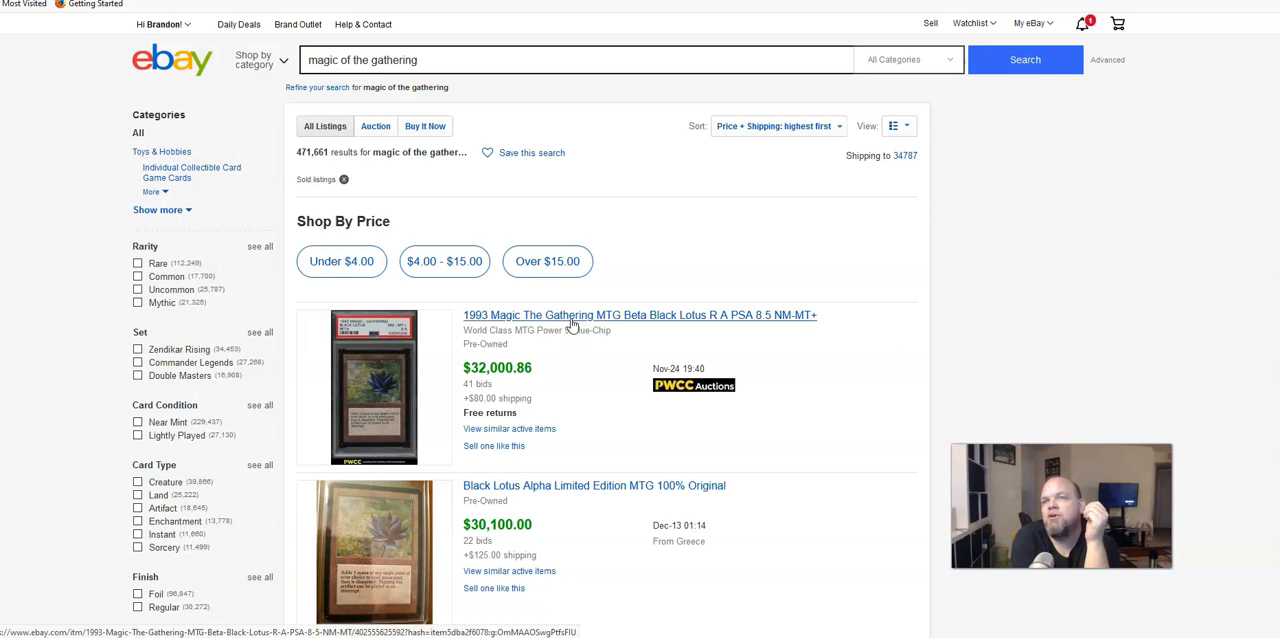
left_click(639, 315)
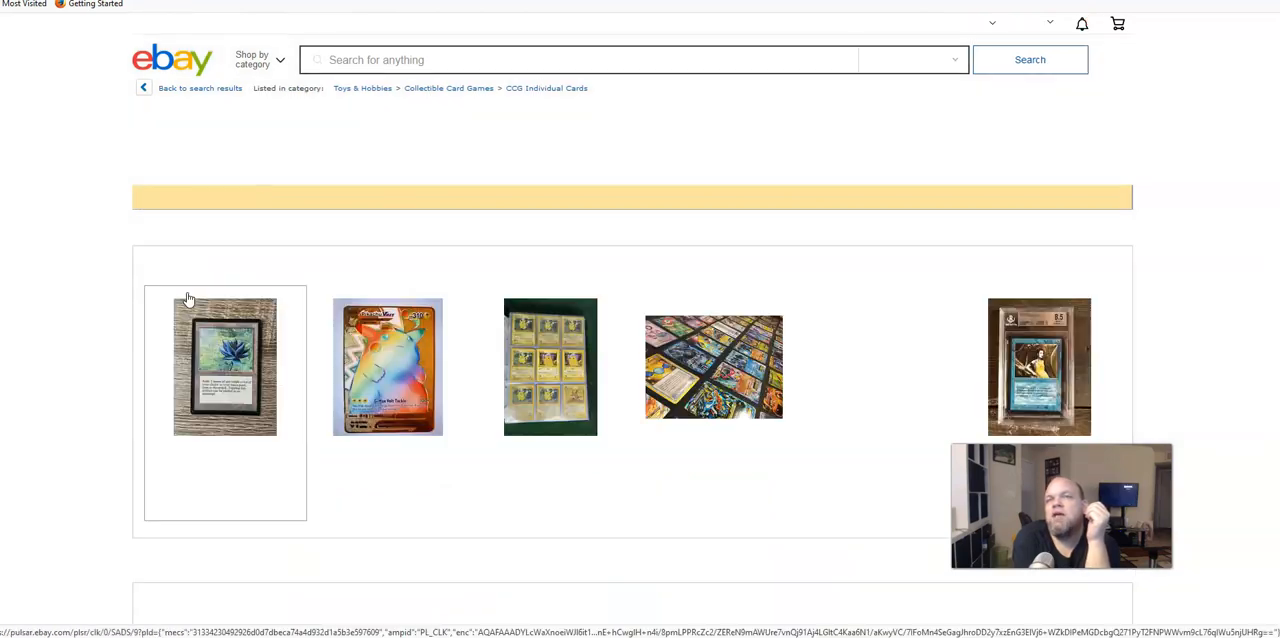
scroll("down", 3)
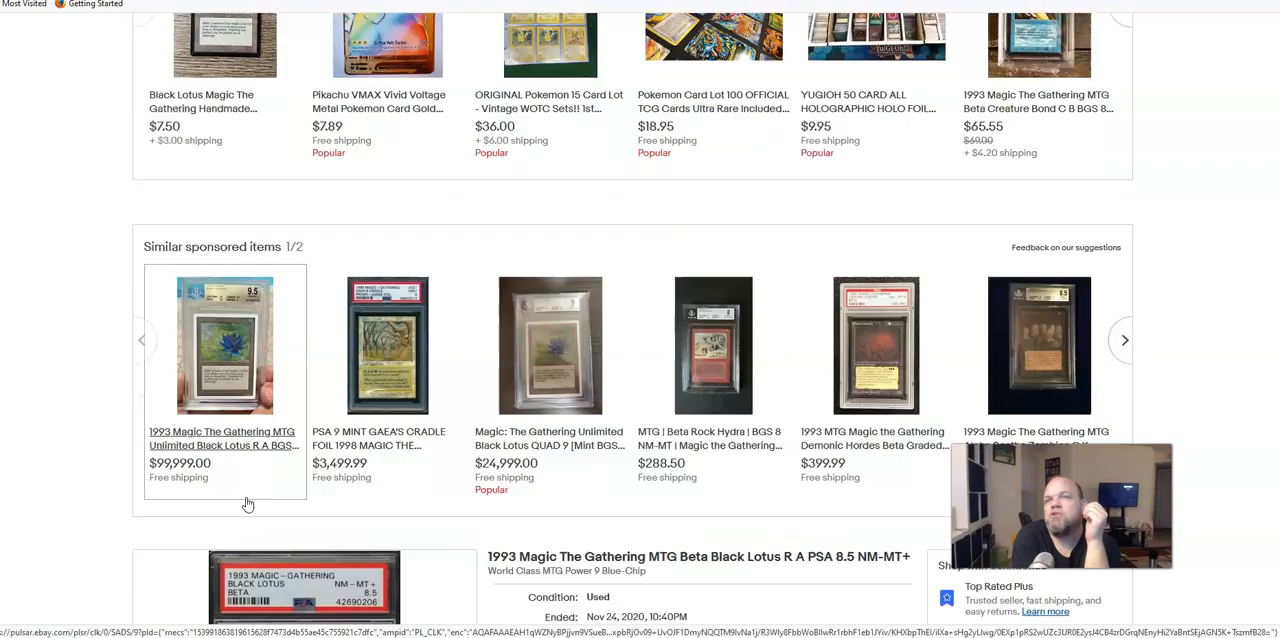
scroll("down", 3)
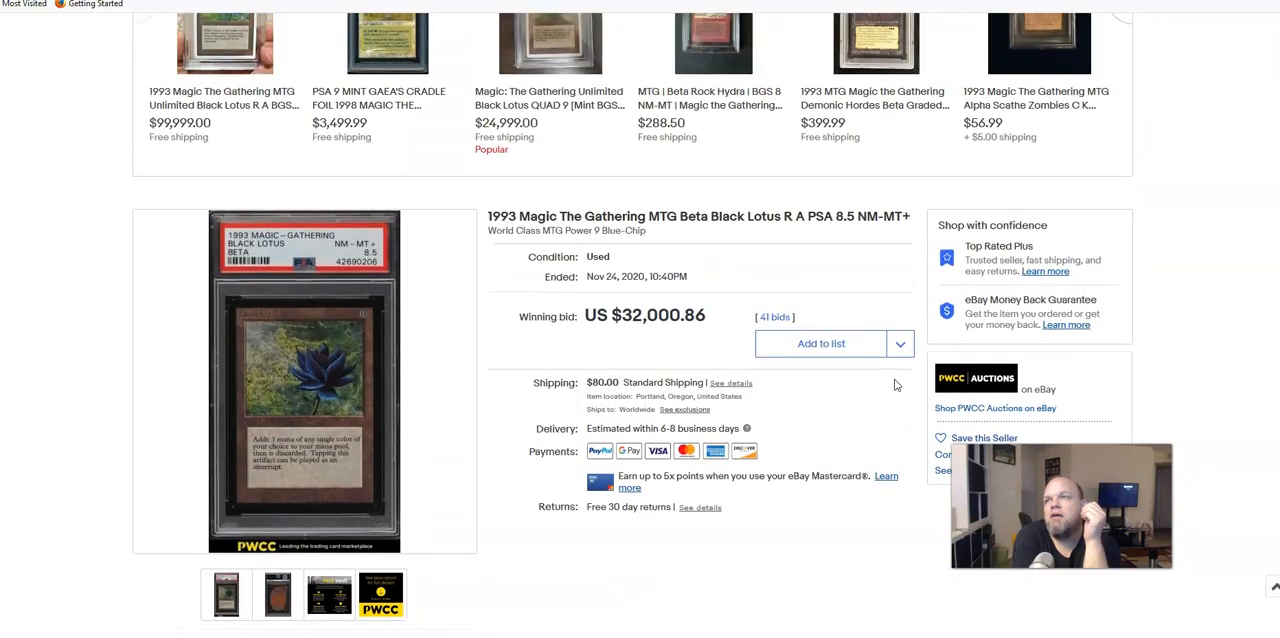
scroll("down", 3)
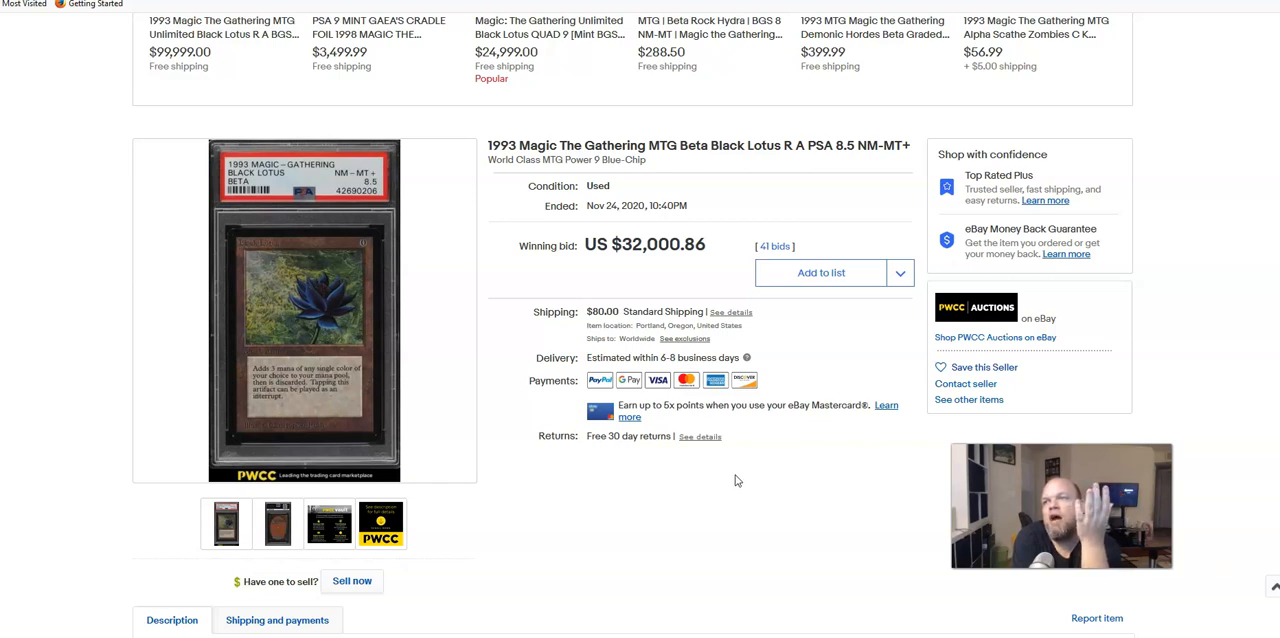
scroll("down", 3)
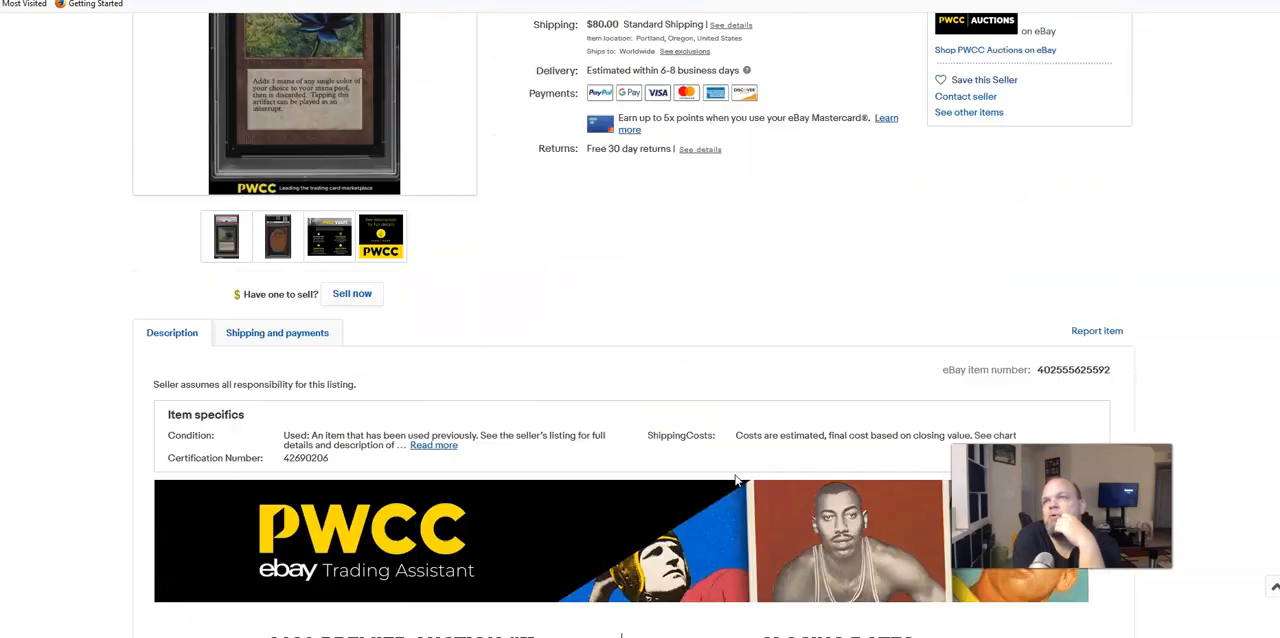
scroll("down", 3)
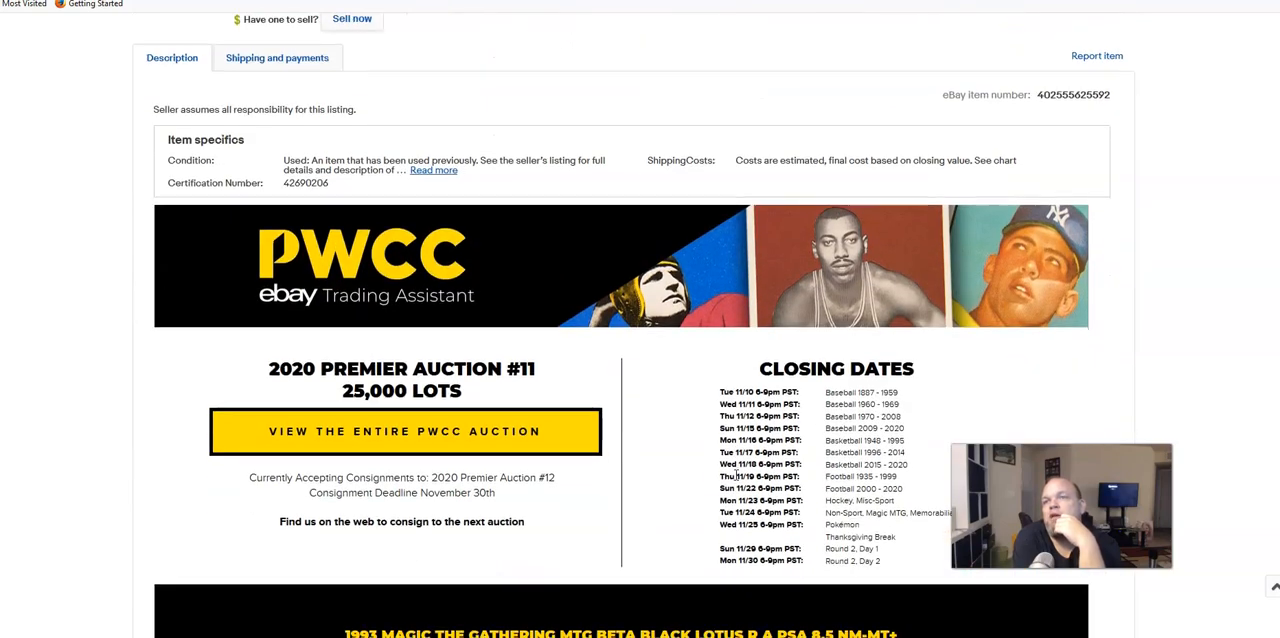
scroll("up", 3)
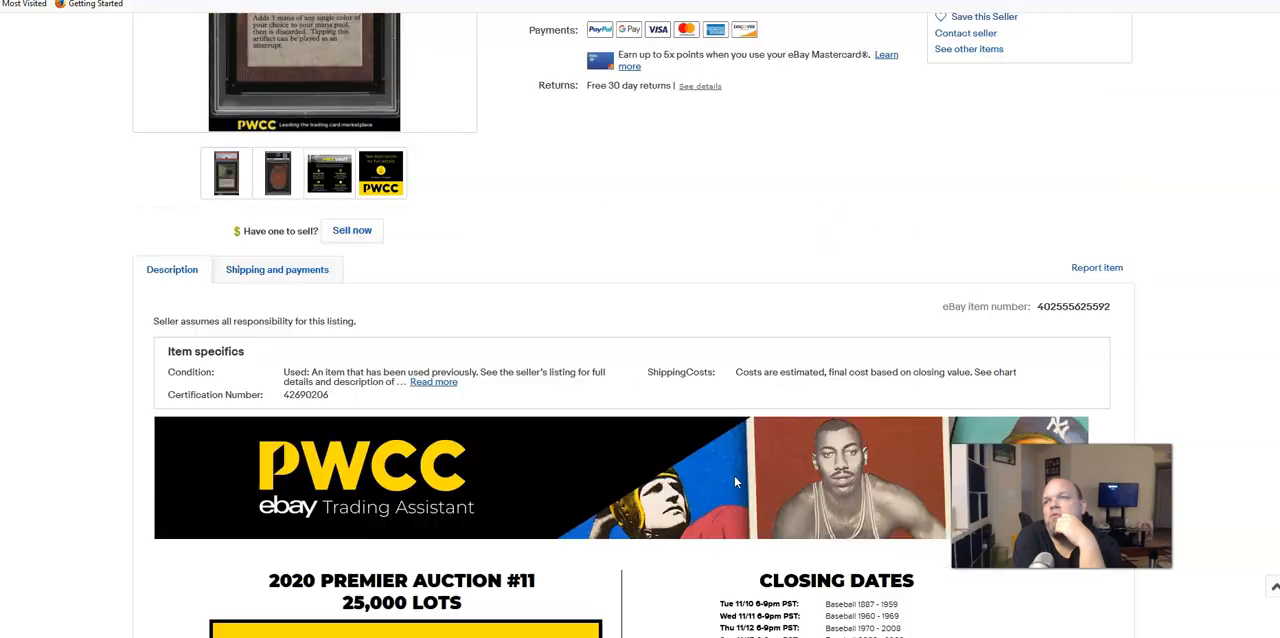
scroll("up", 3)
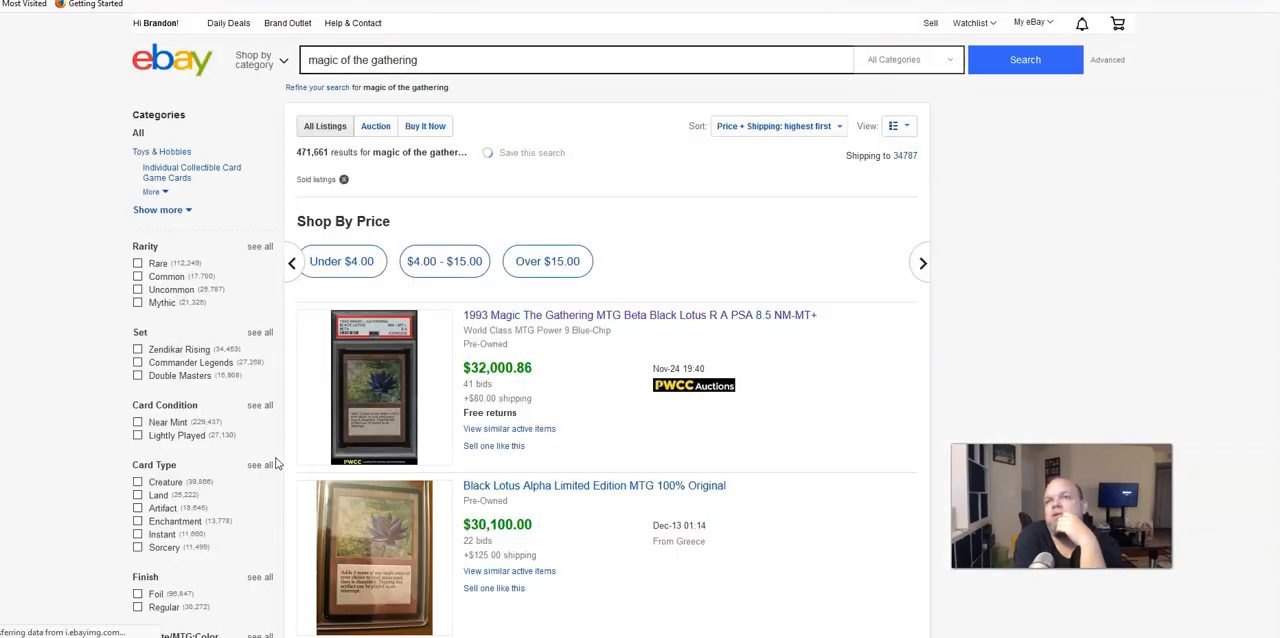
Step: Open the $30,100 Black Lotus Alpha Limited Edition listing and show the card's front photo
scroll("down", 3)
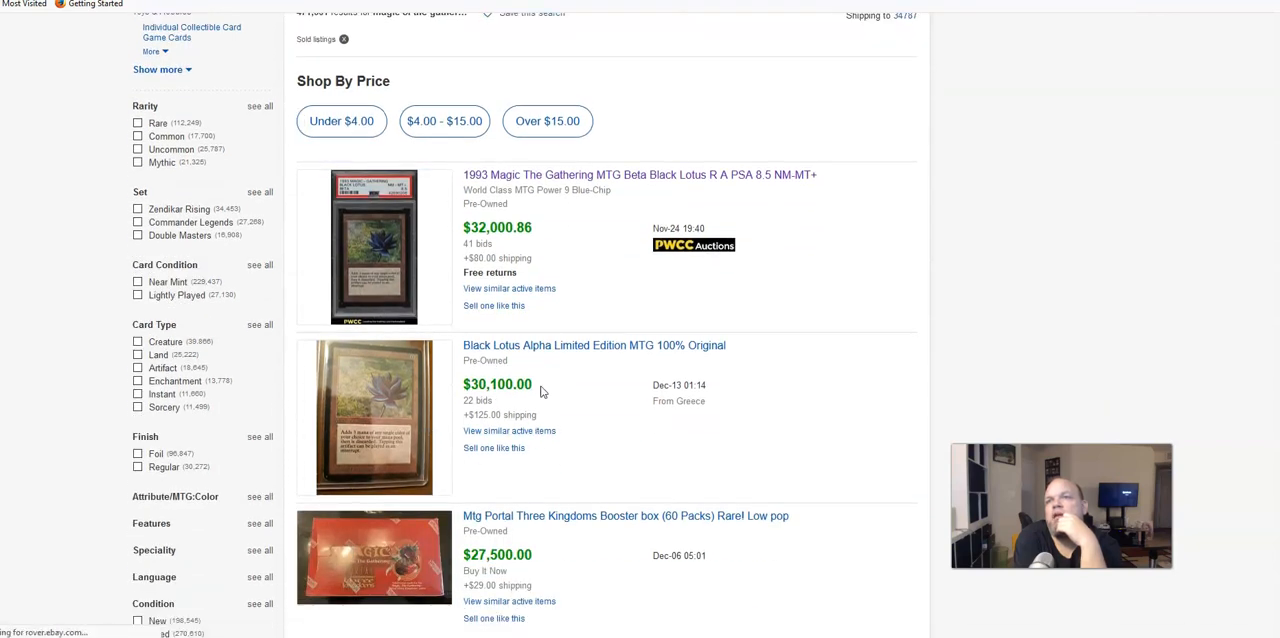
mouse_move(528, 352)
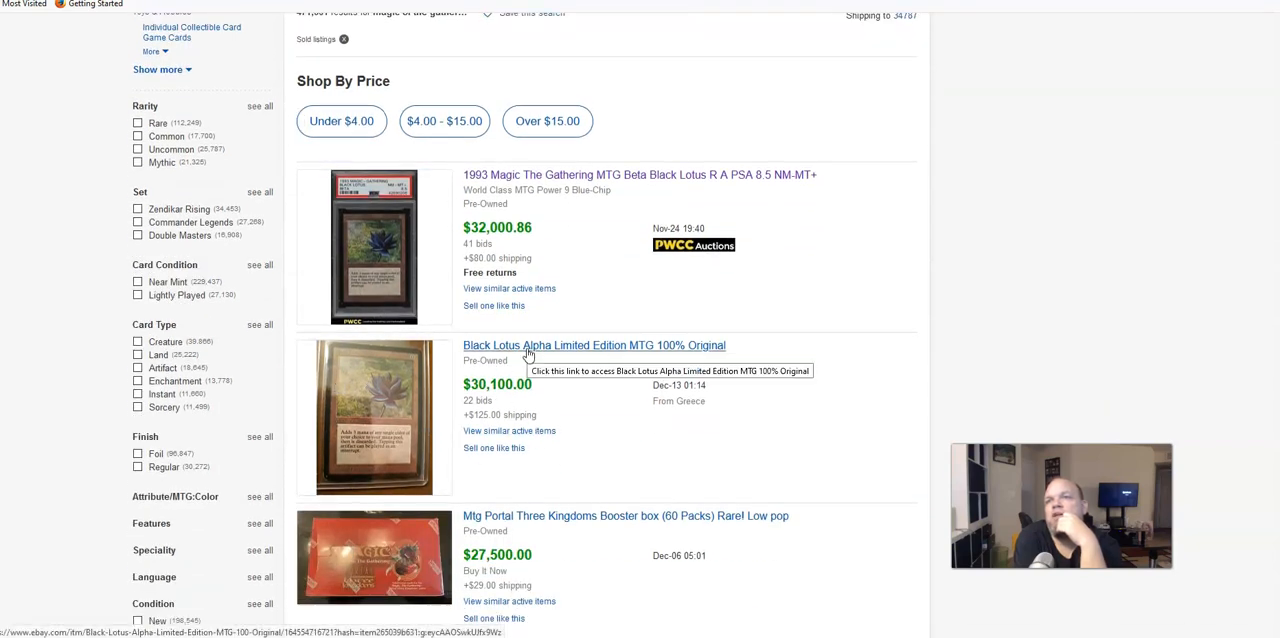
left_click(593, 345)
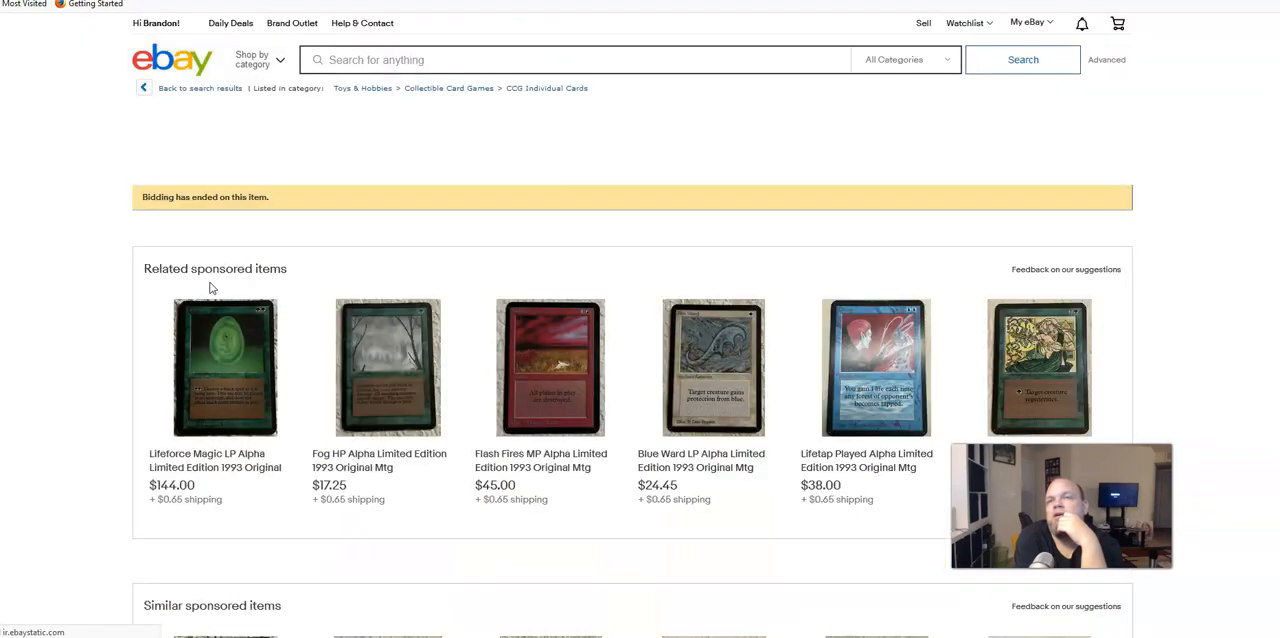
scroll("down", 3)
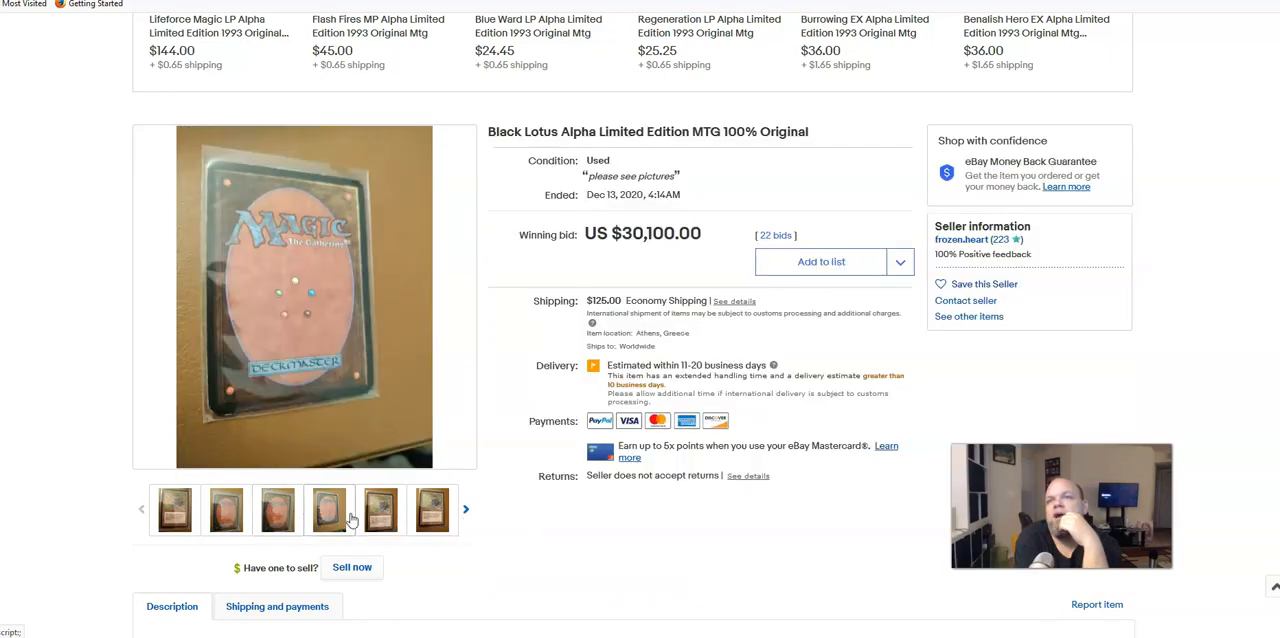
left_click(432, 510)
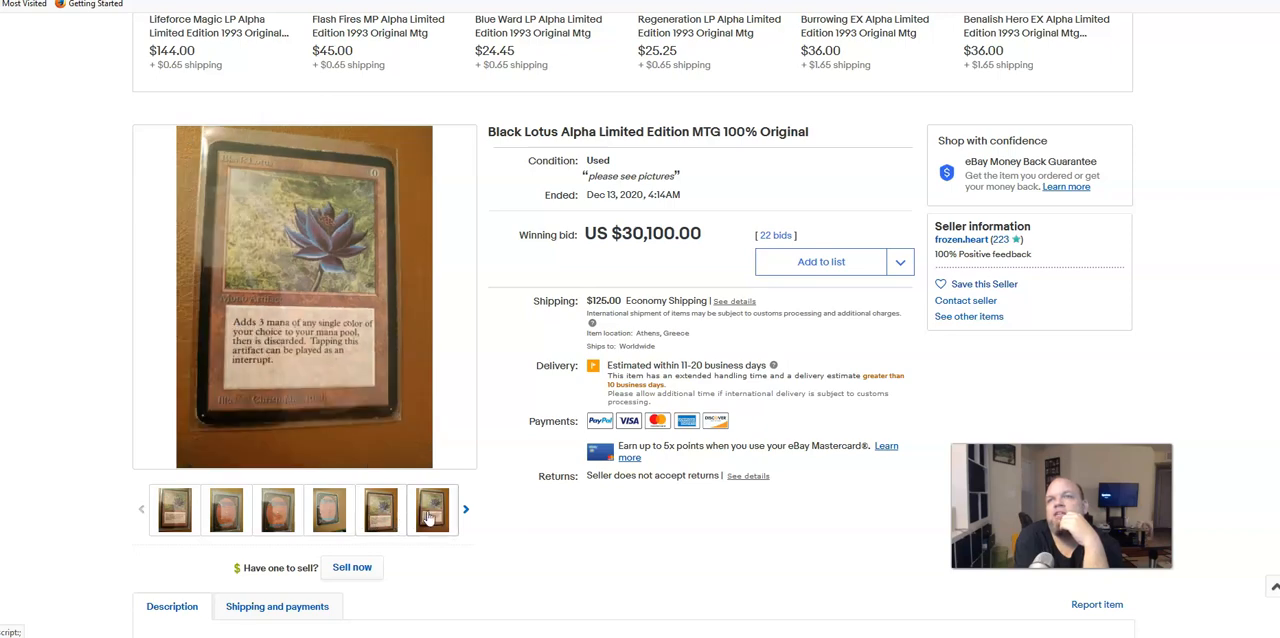
scroll("down", 3)
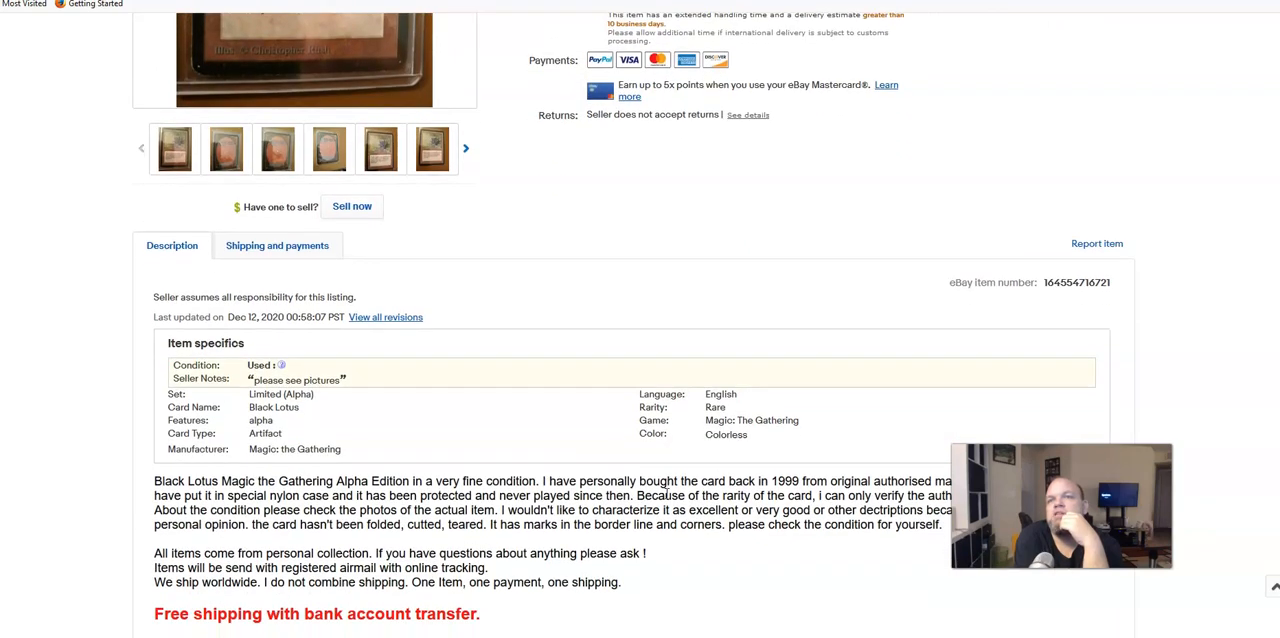
scroll("down", 3)
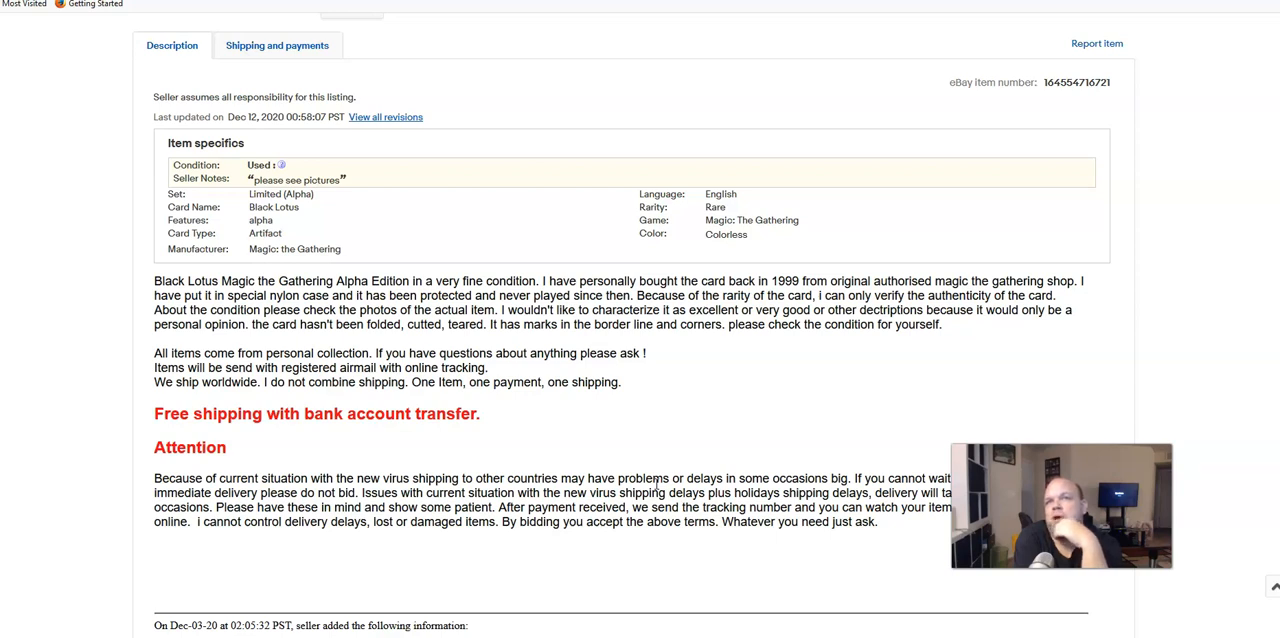
mouse_move(338, 410)
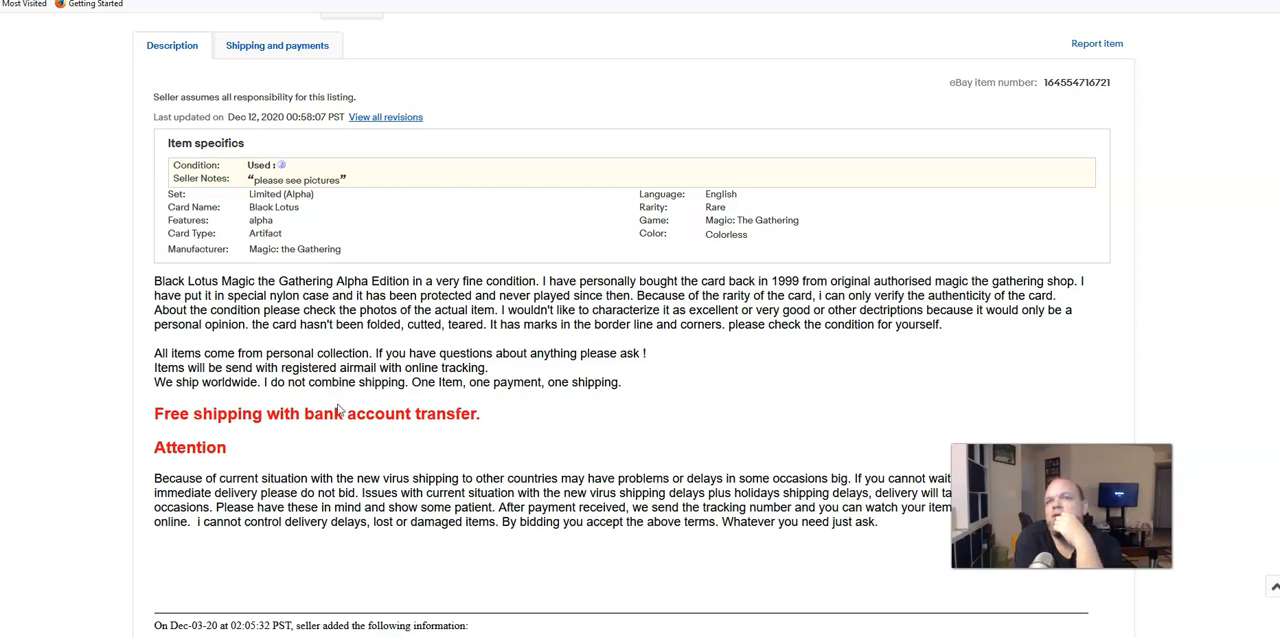
scroll("down", 3)
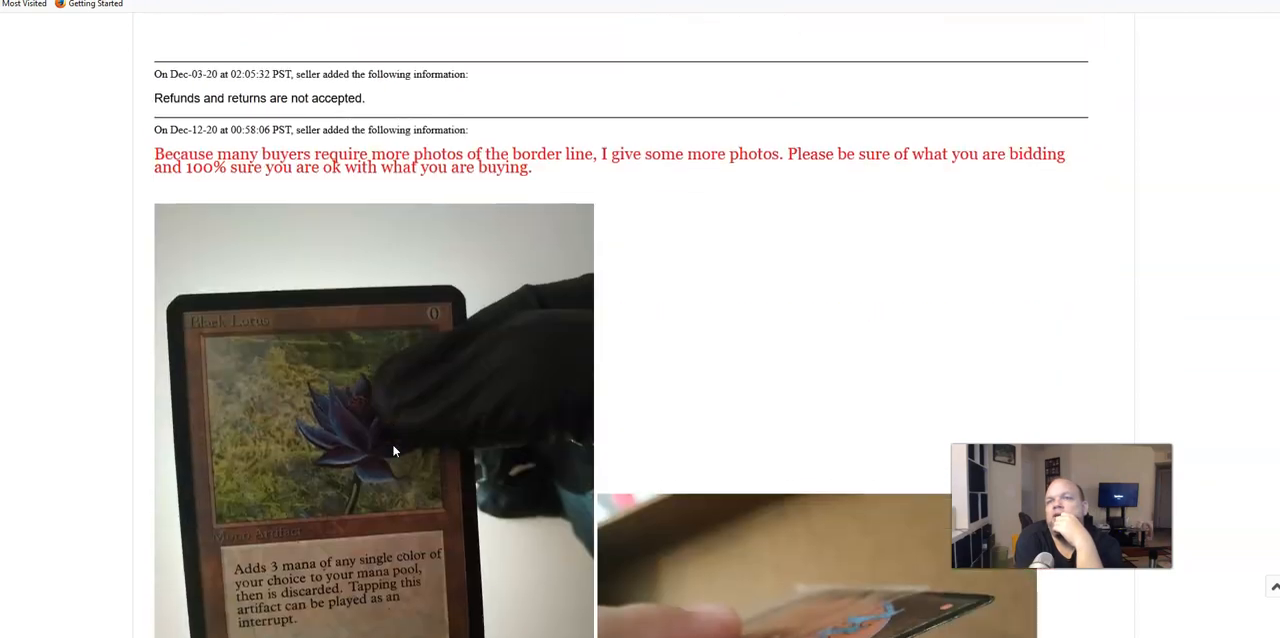
scroll("down", 3)
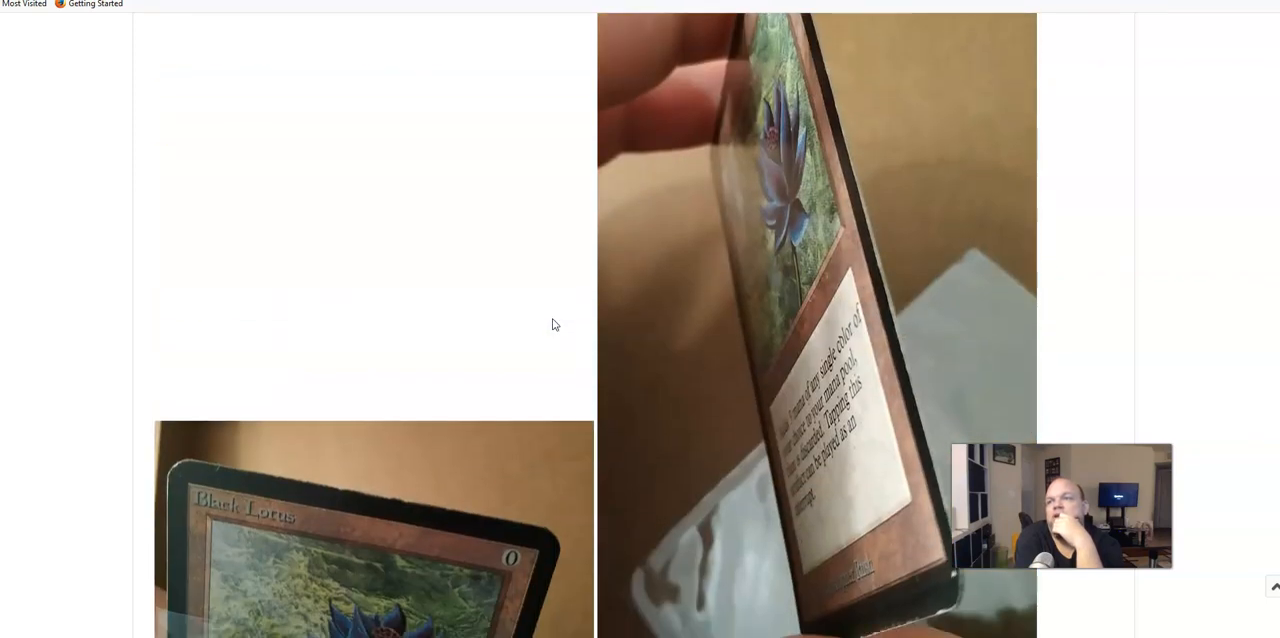
scroll("down", 3)
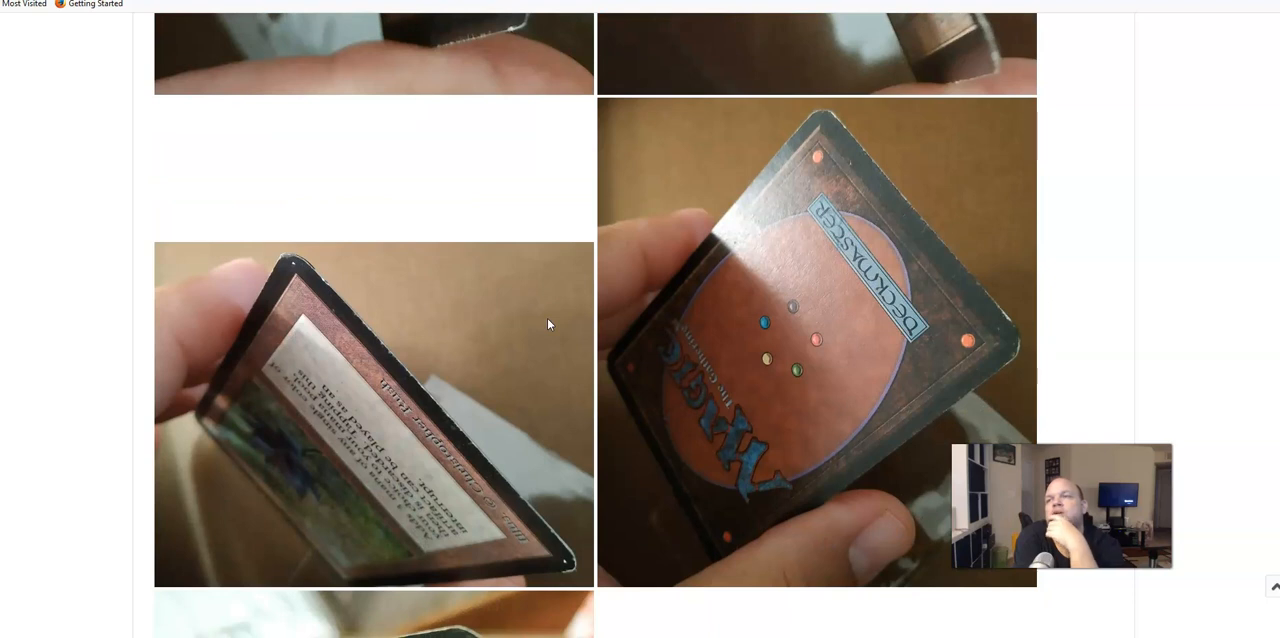
mouse_move(529, 291)
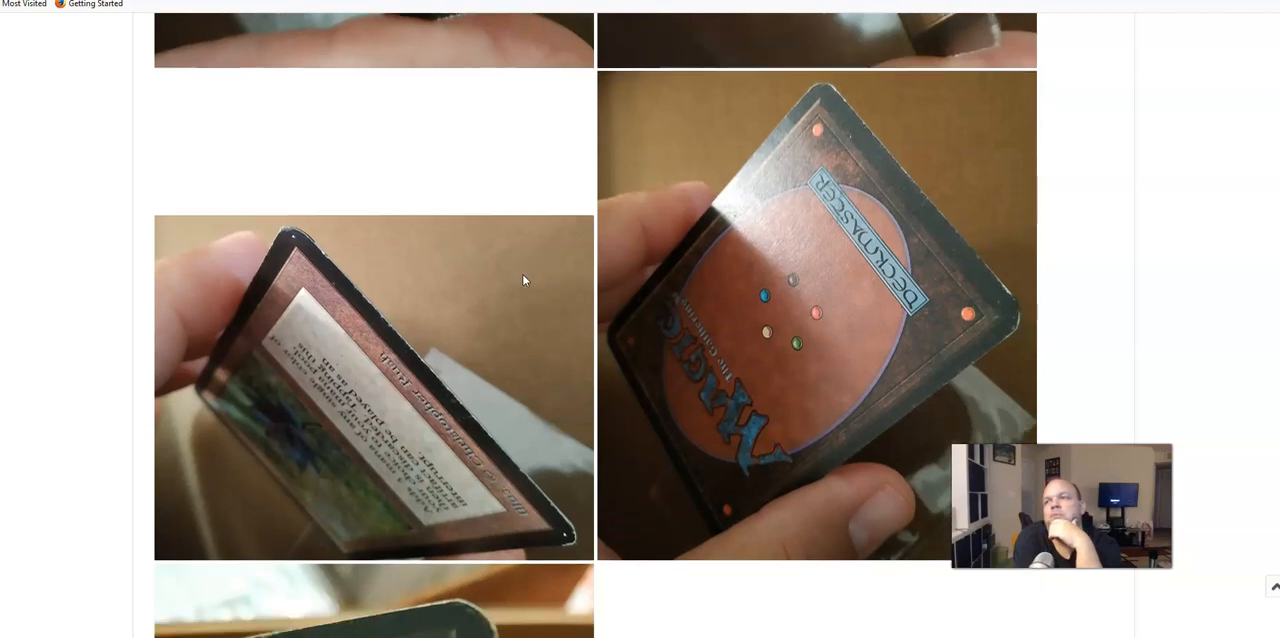
scroll("down", 3)
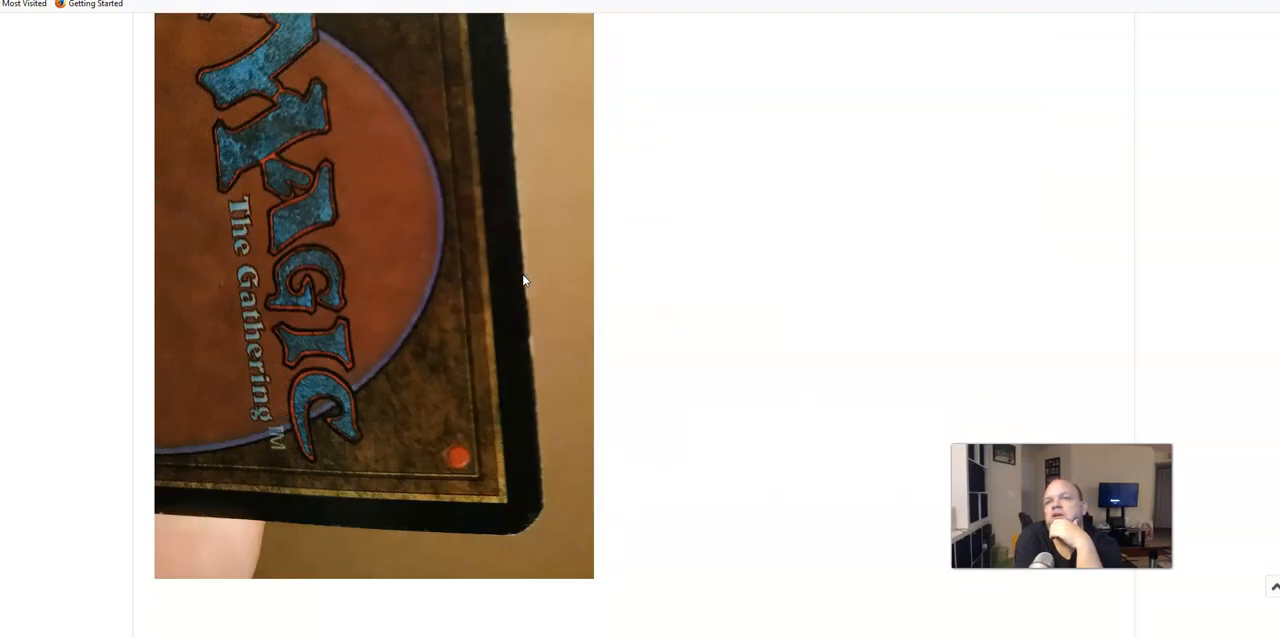
scroll("down", 3)
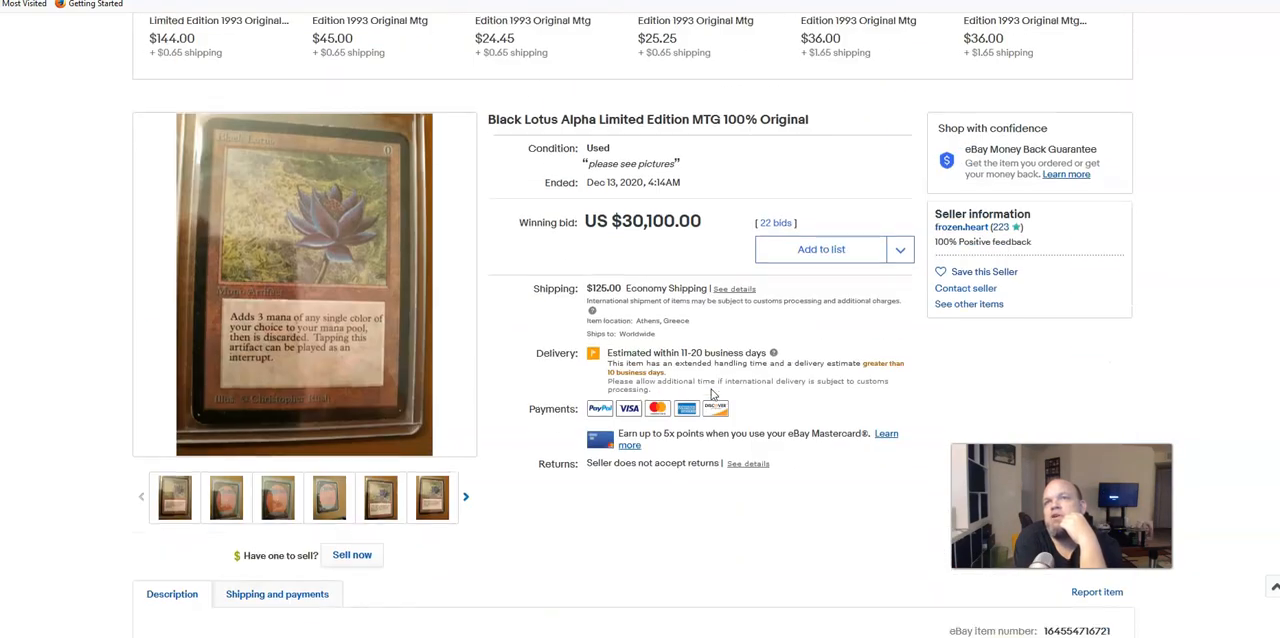
scroll("down", 3)
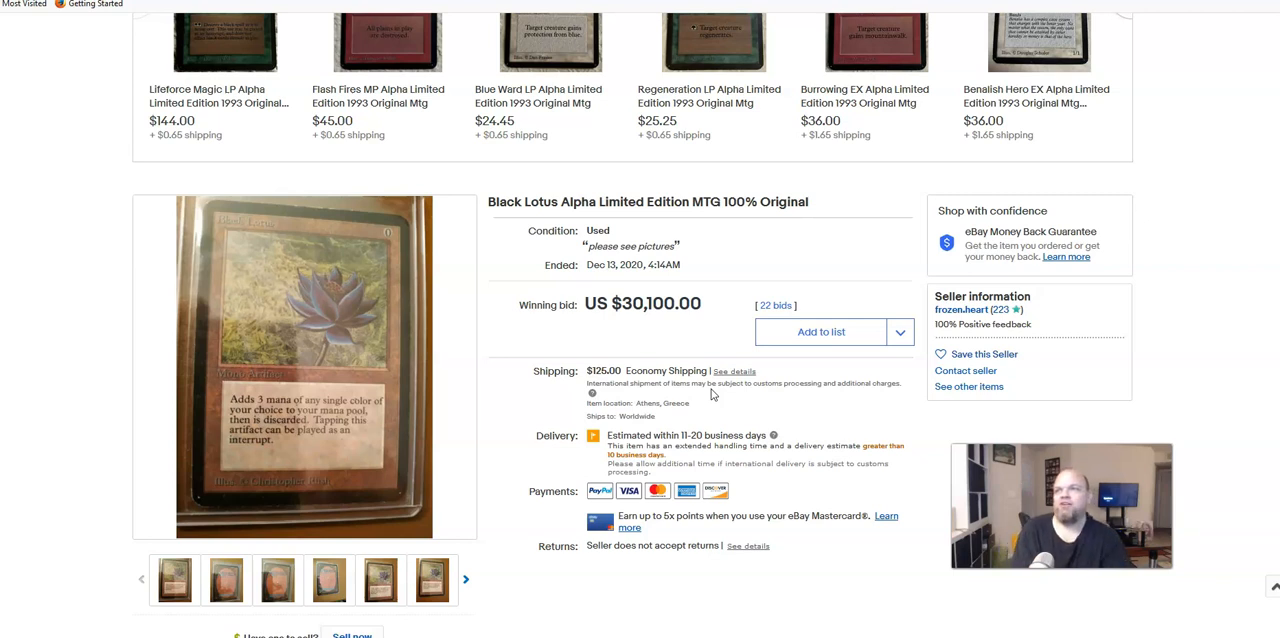
mouse_move(37, 557)
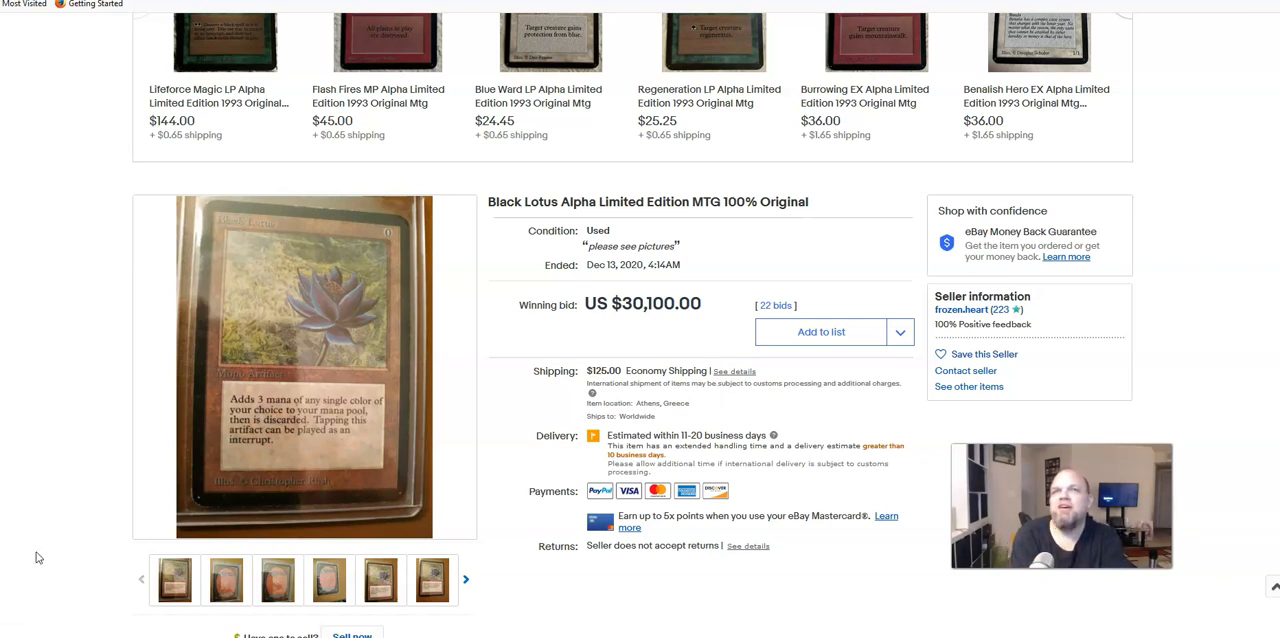